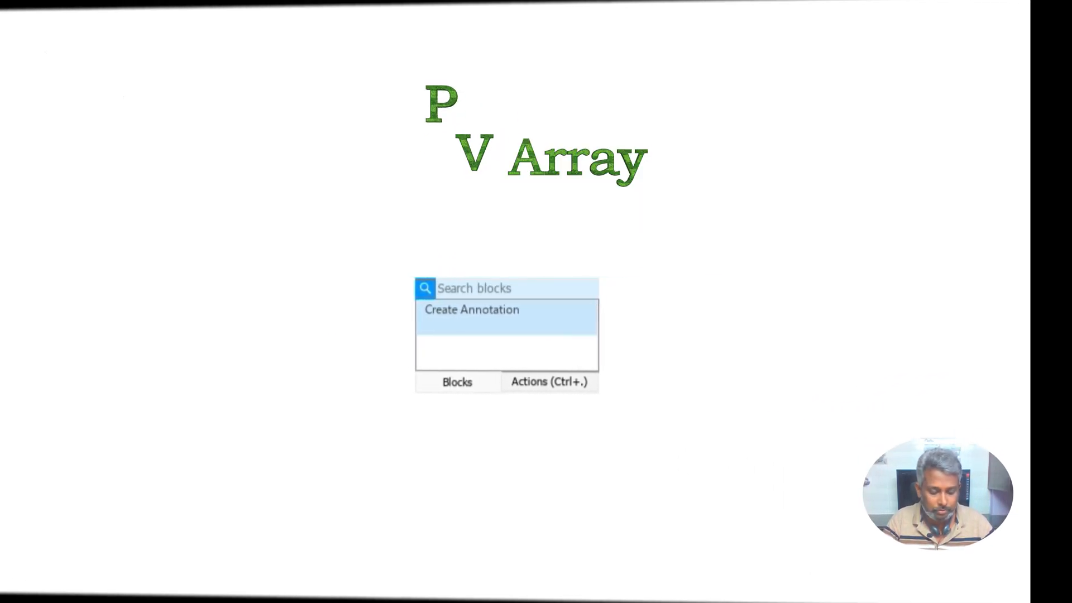
# Step: Insert PV Array, Current Measurement and Voltage Measurement blocks into the model
pyautogui.write('pv a')
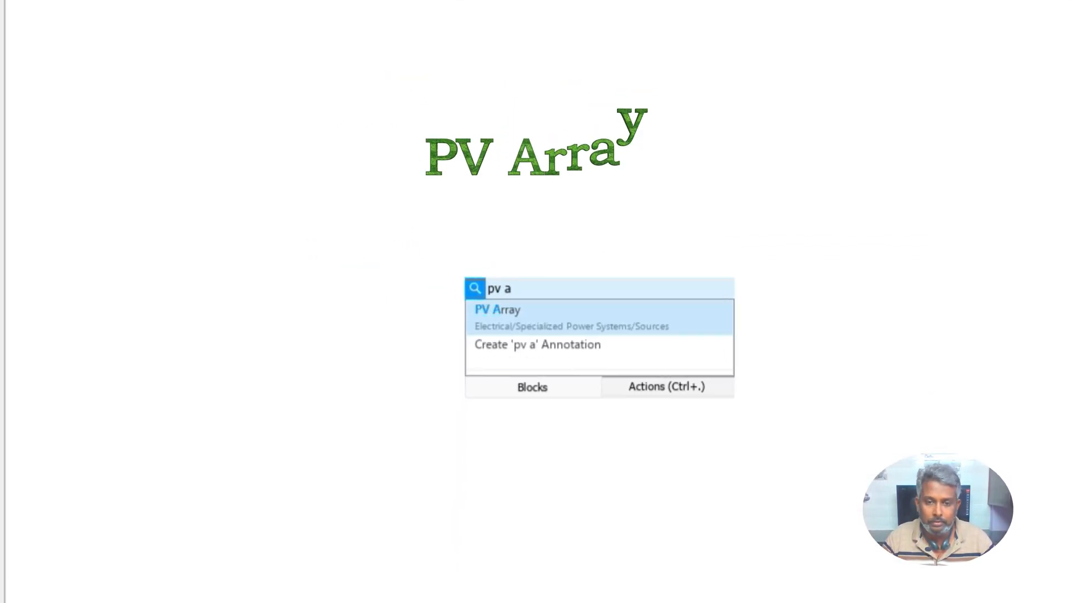
pyautogui.click(497, 310)
pyautogui.write('c')
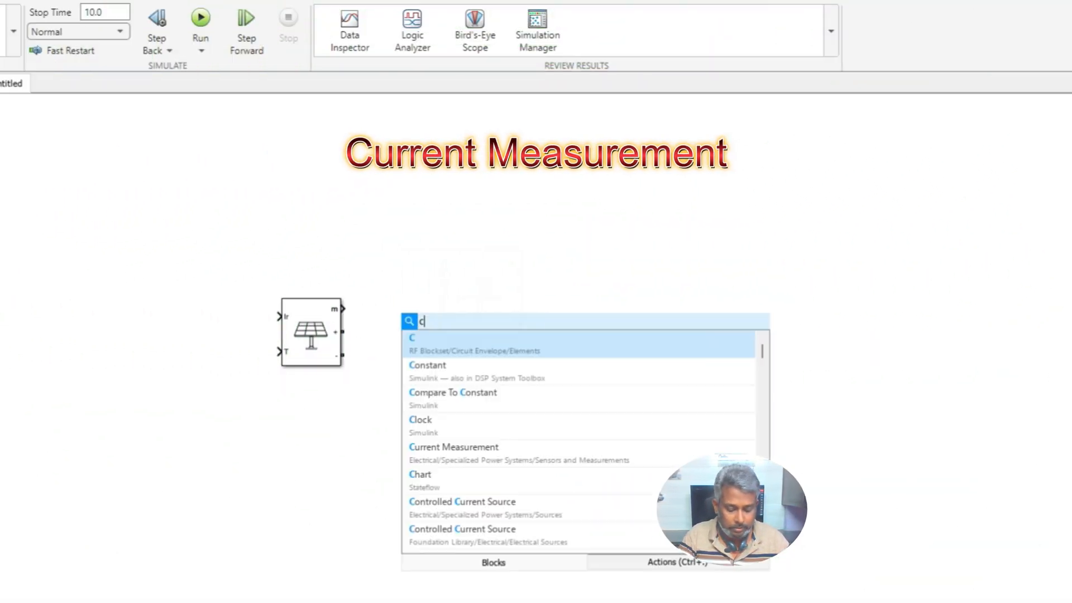
pyautogui.click(454, 447)
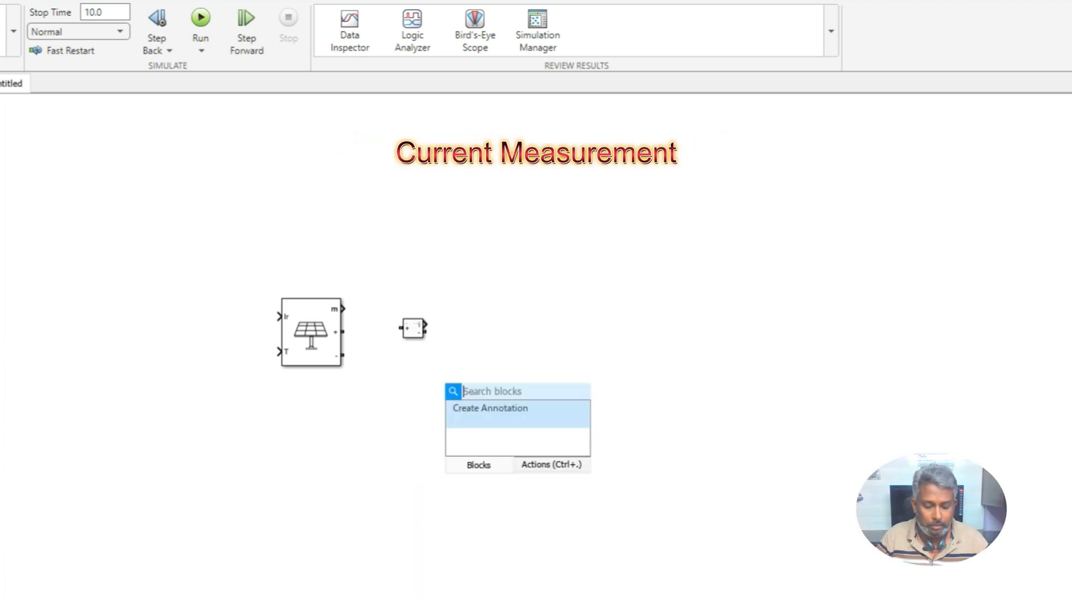
pyautogui.write('voltage')
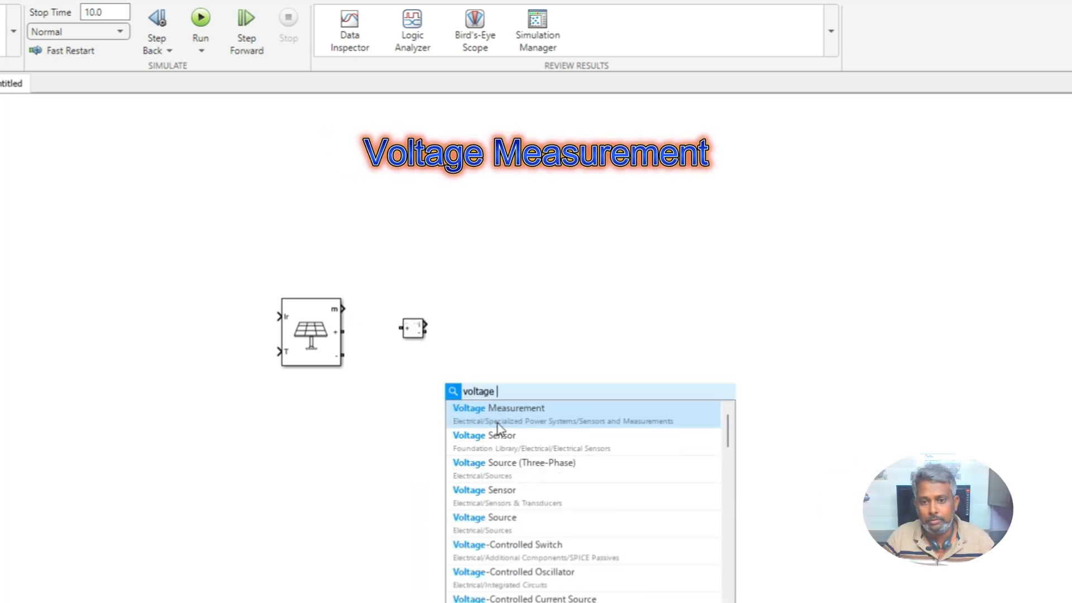
pyautogui.click(499, 408)
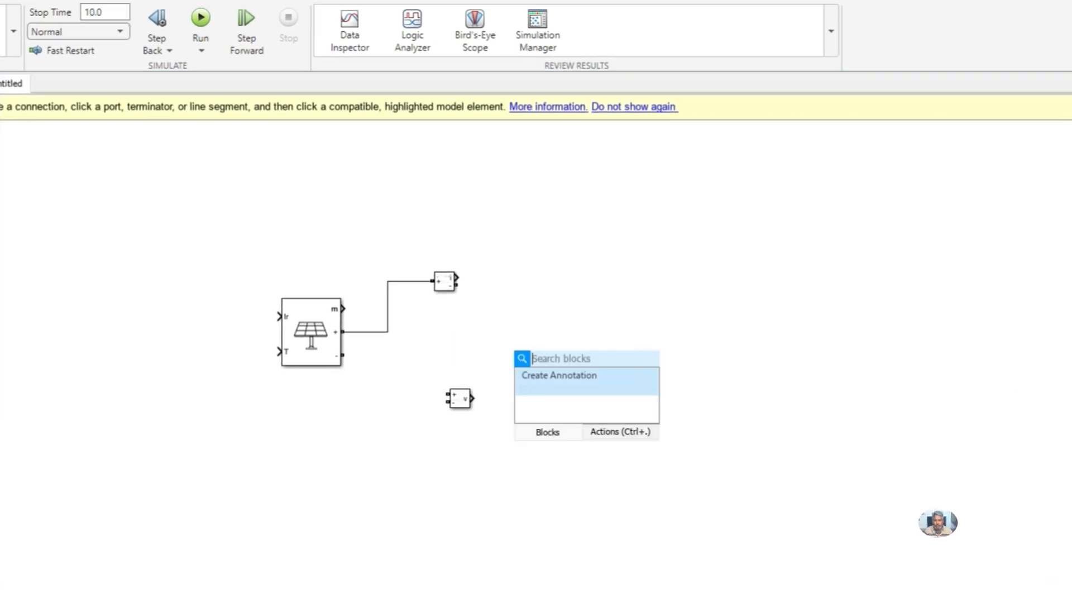
# Step: Add a Controlled Voltage Source and wire the measurement loop around the PV array
pyautogui.write('controlled')
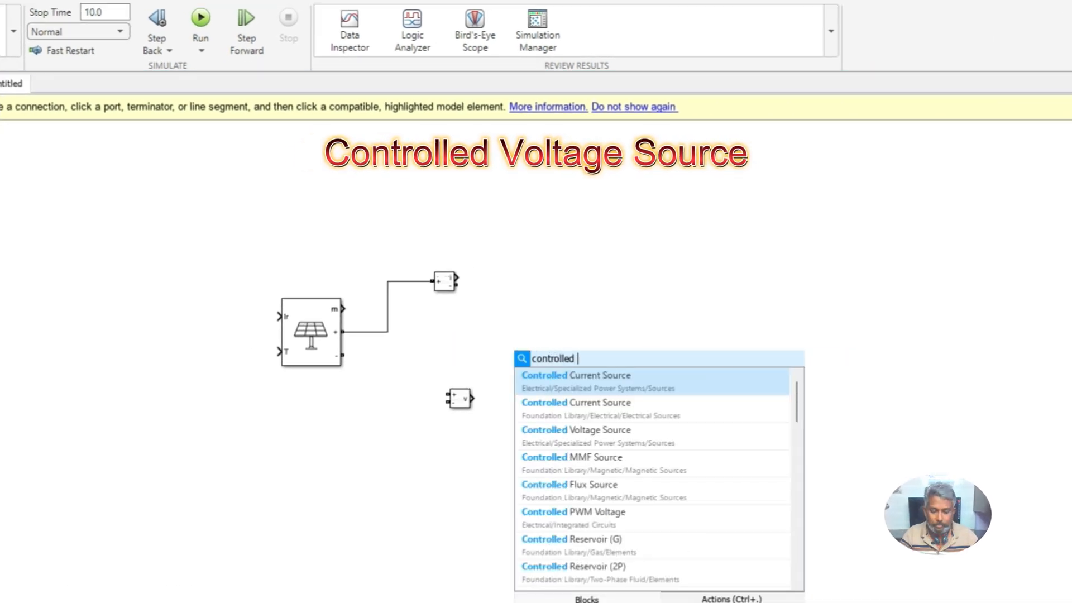
pyautogui.write('voltage')
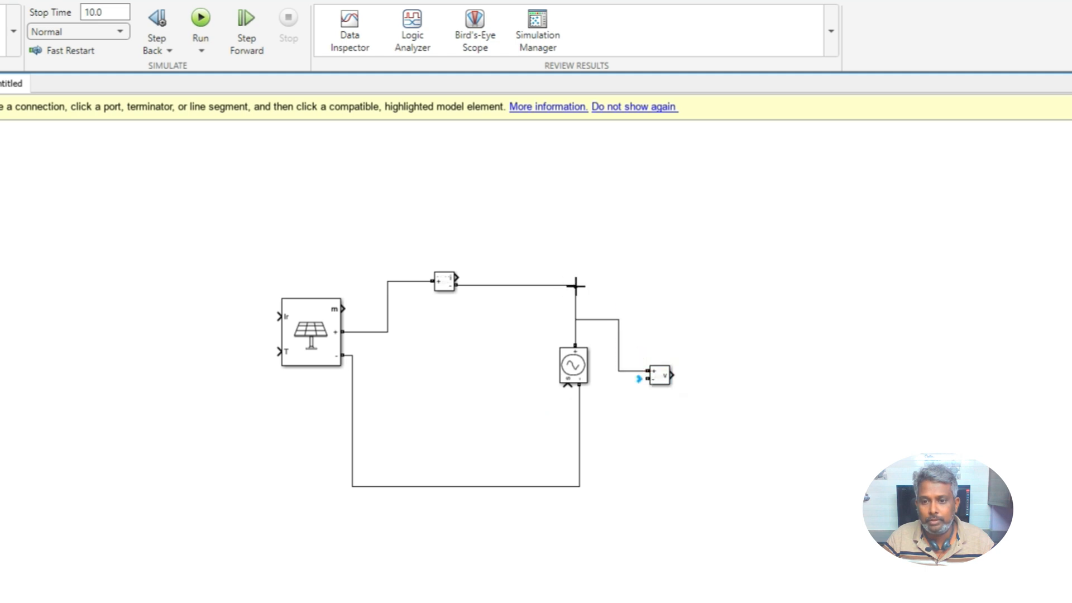
pyautogui.click(135, 74)
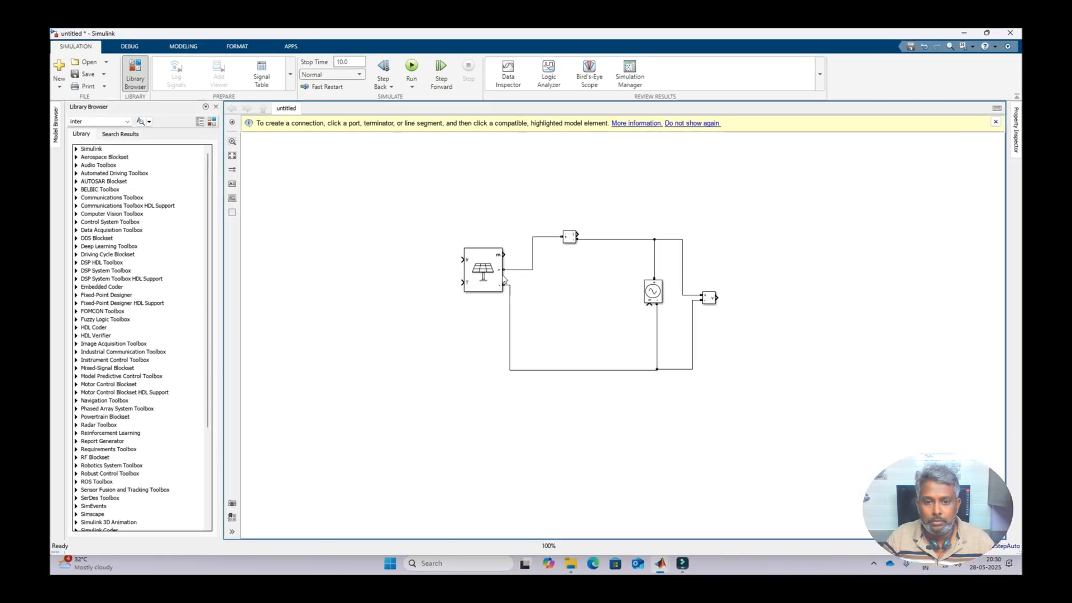
pyautogui.click(482, 269)
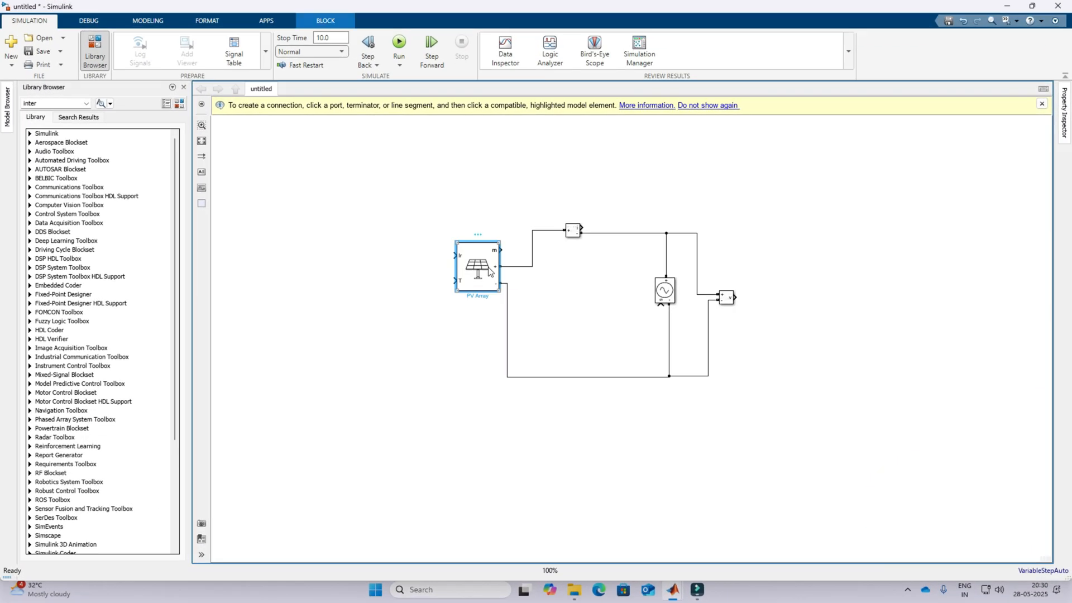
# Step: Choose the A10Green Technology A10J-S72-175 module preset in the PV Array parameters
pyautogui.doubleClick(479, 265)
pyautogui.write('1')
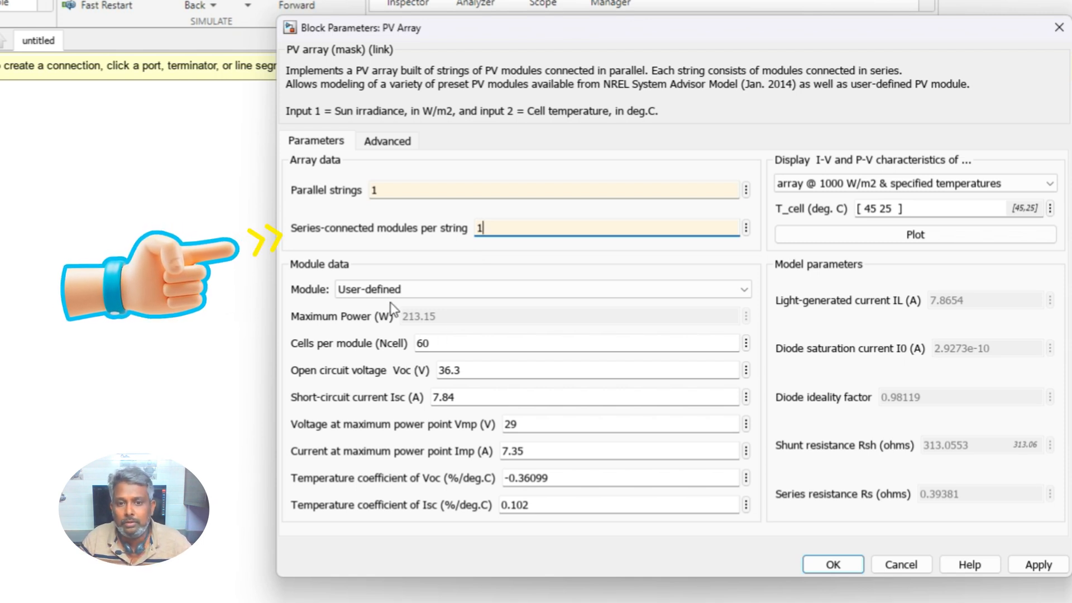
pyautogui.click(540, 289)
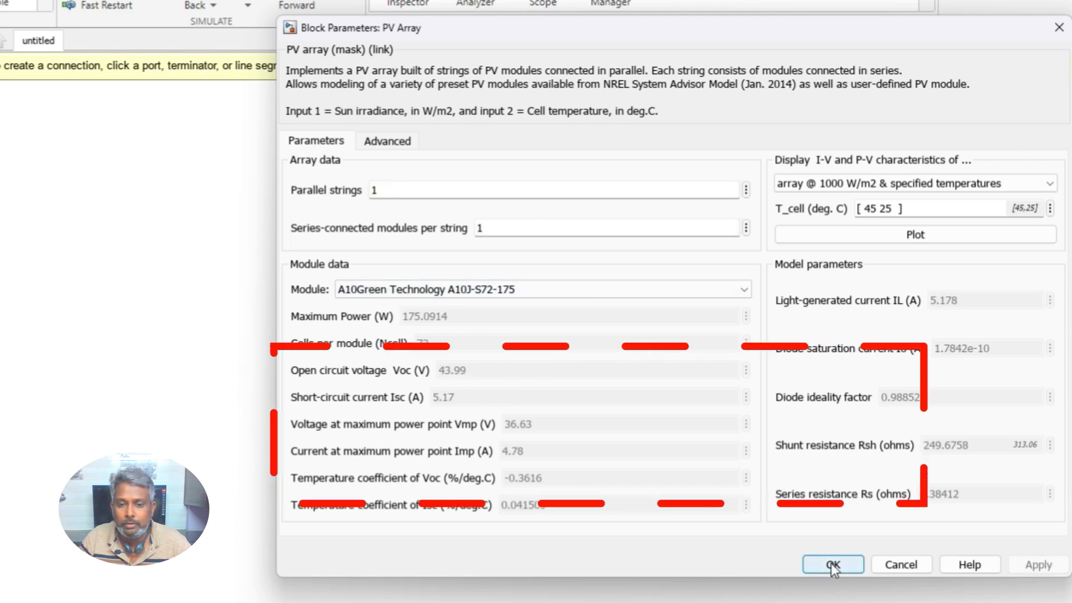
pyautogui.moveTo(783, 545)
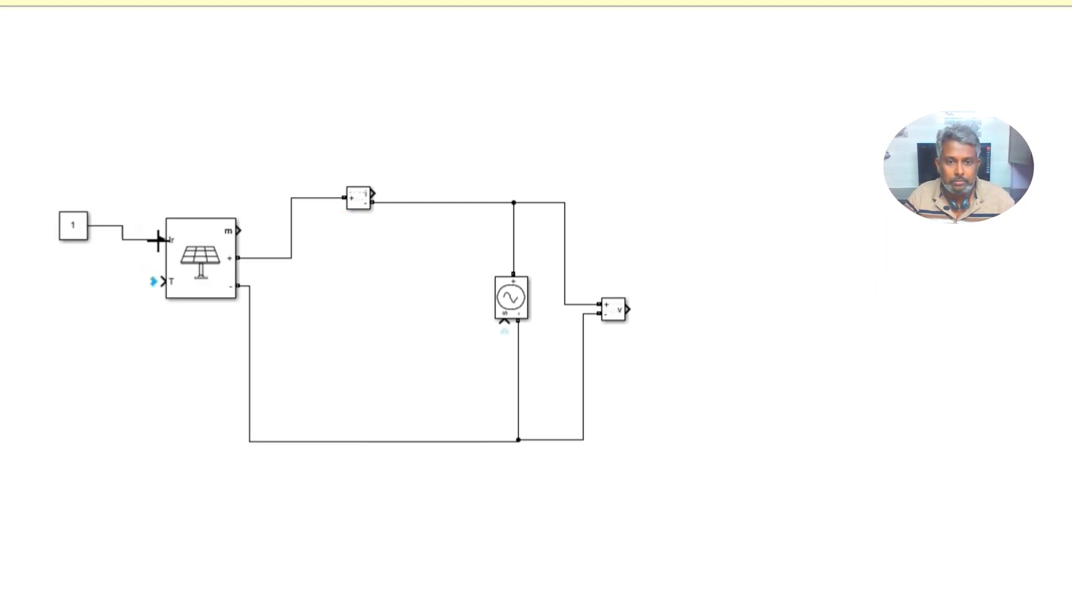
# Step: Set the irradiance Constant to 1000 and the temperature Constant to 25
pyautogui.doubleClick(73, 225)
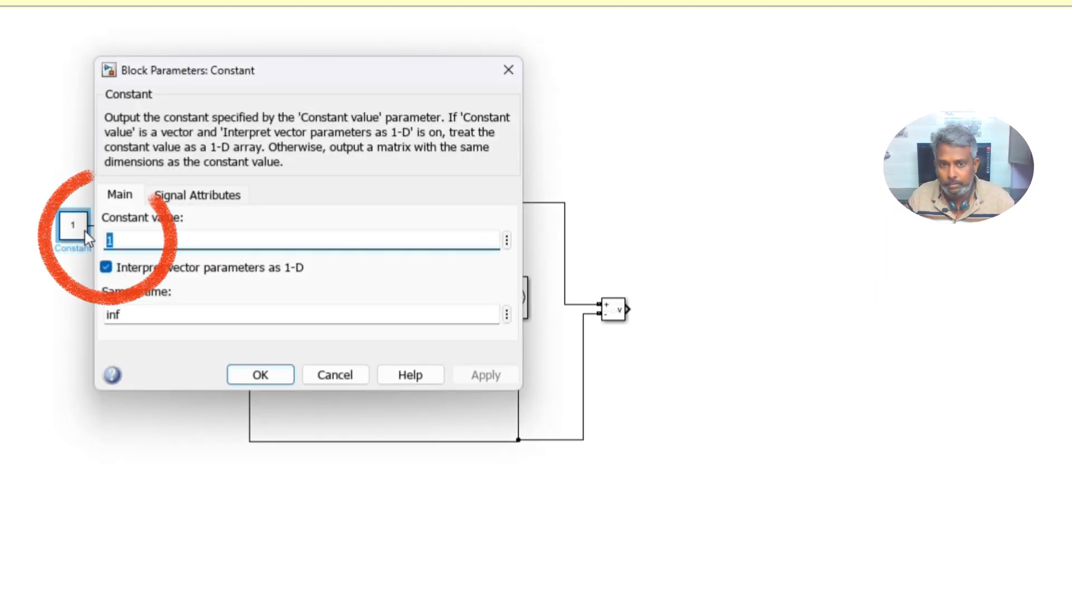
pyautogui.click(260, 375)
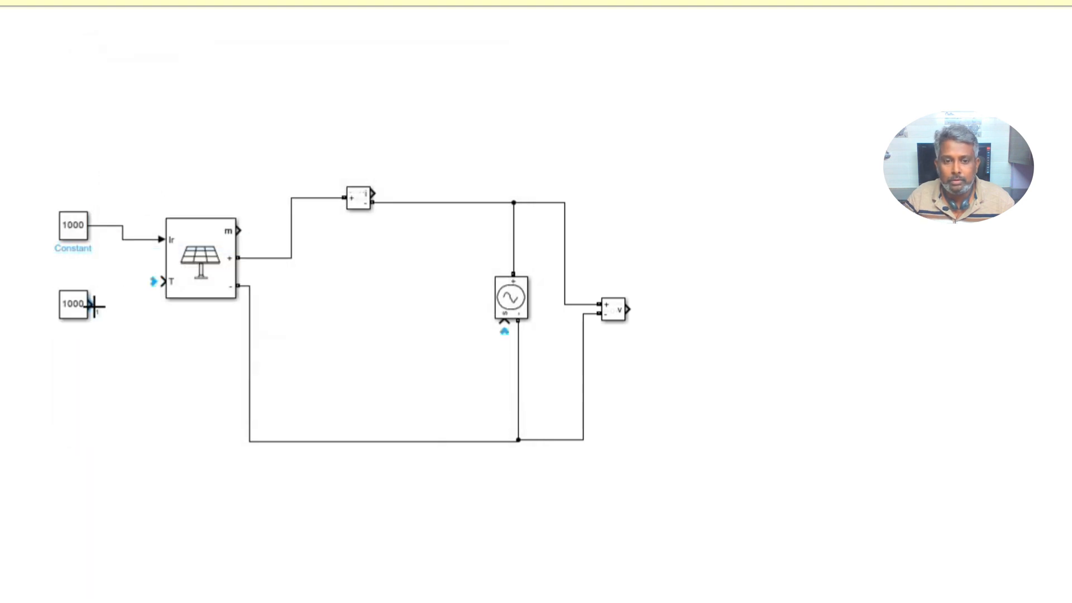
pyautogui.doubleClick(73, 305)
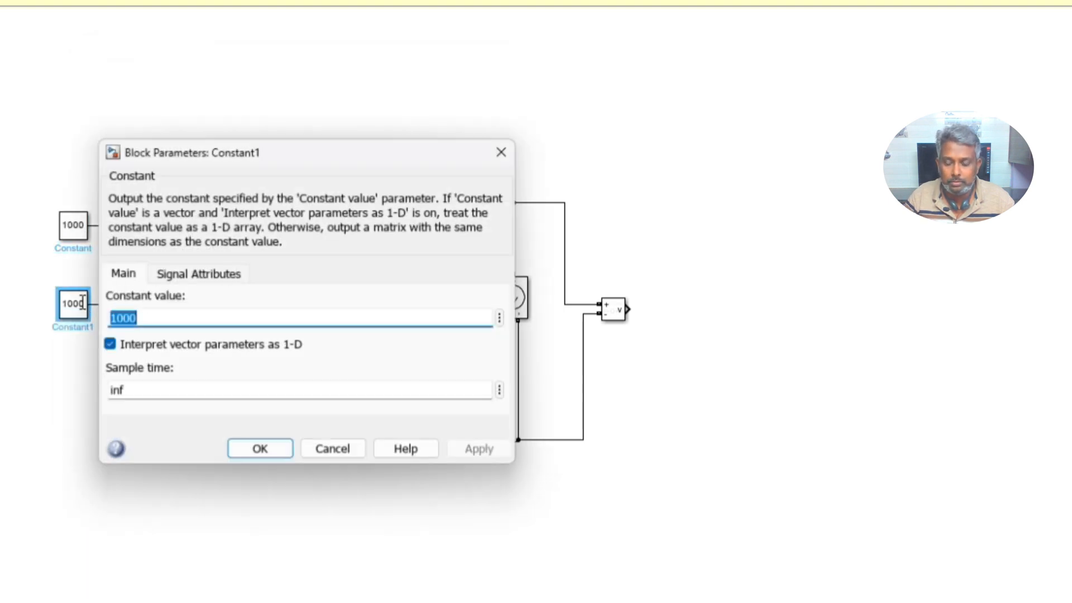
pyautogui.write('25')
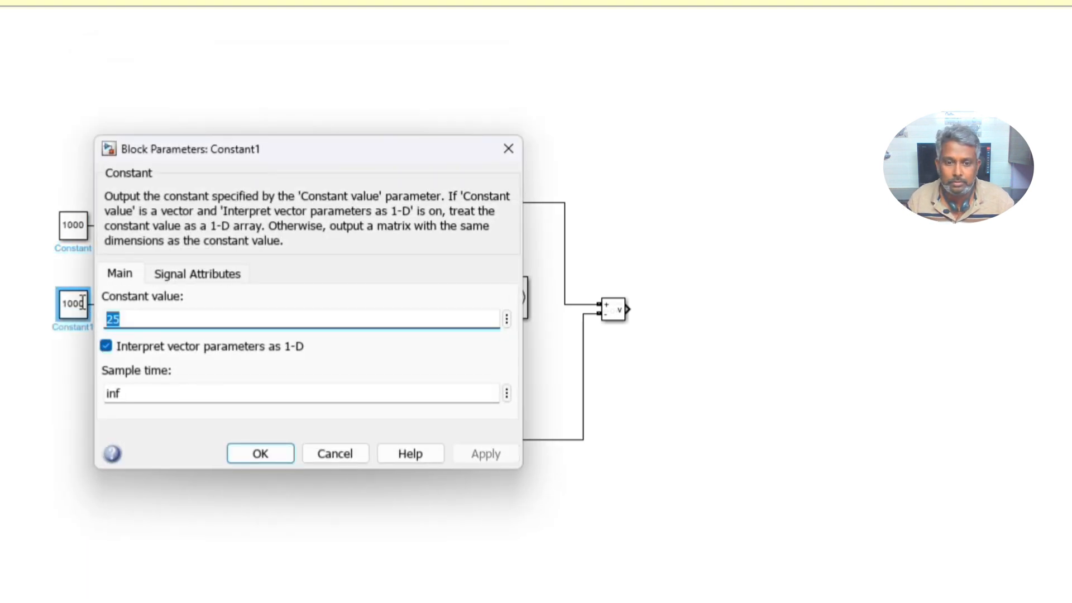
pyautogui.click(259, 453)
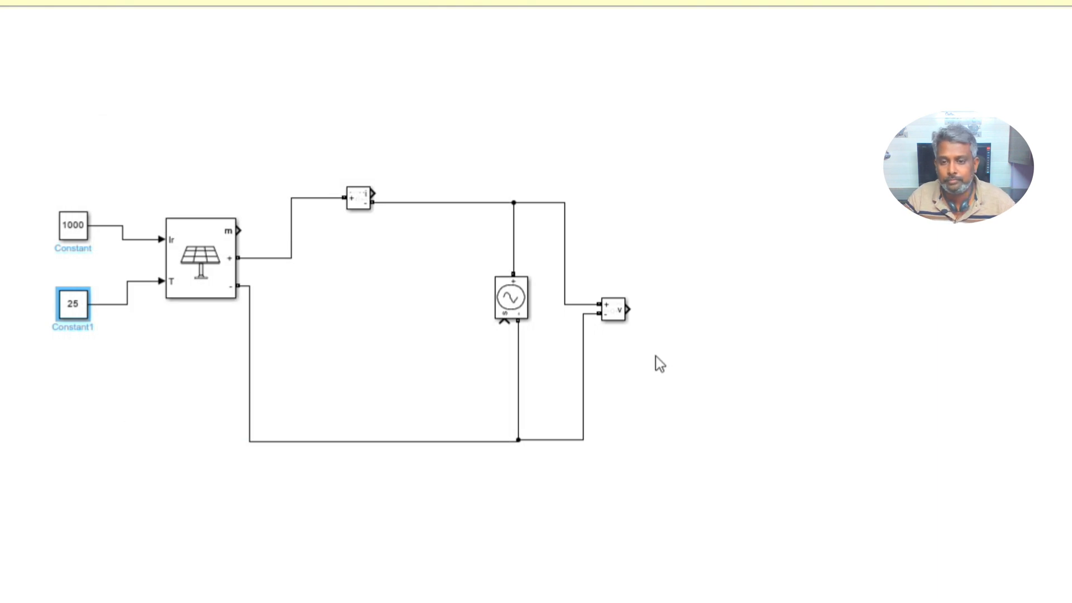
pyautogui.click(513, 298)
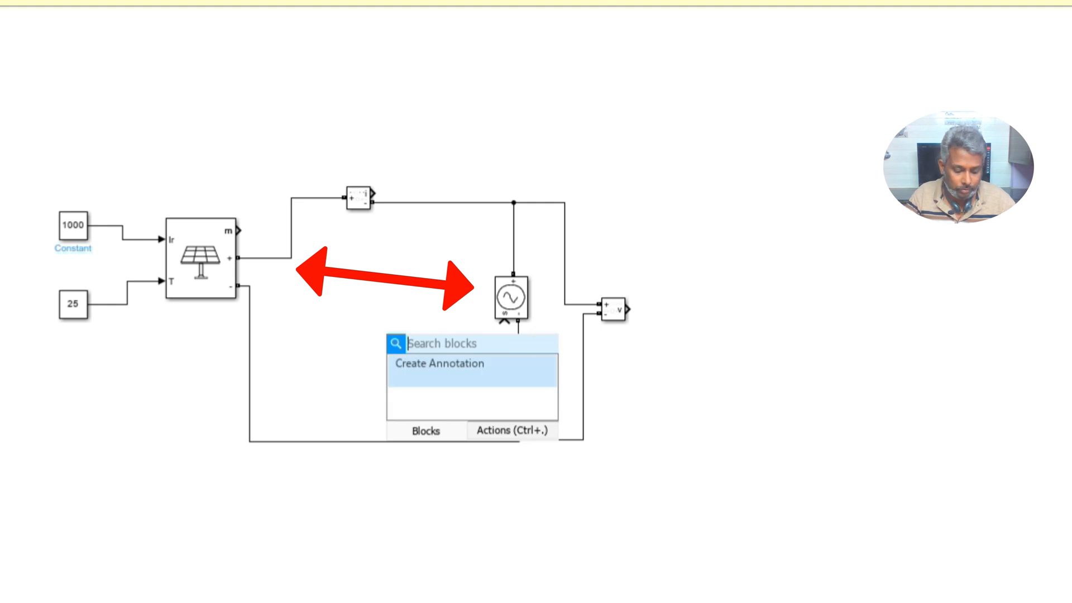
# Step: Insert a Ramp block driving the voltage source and set the stop time to 1
pyautogui.write('ramp')
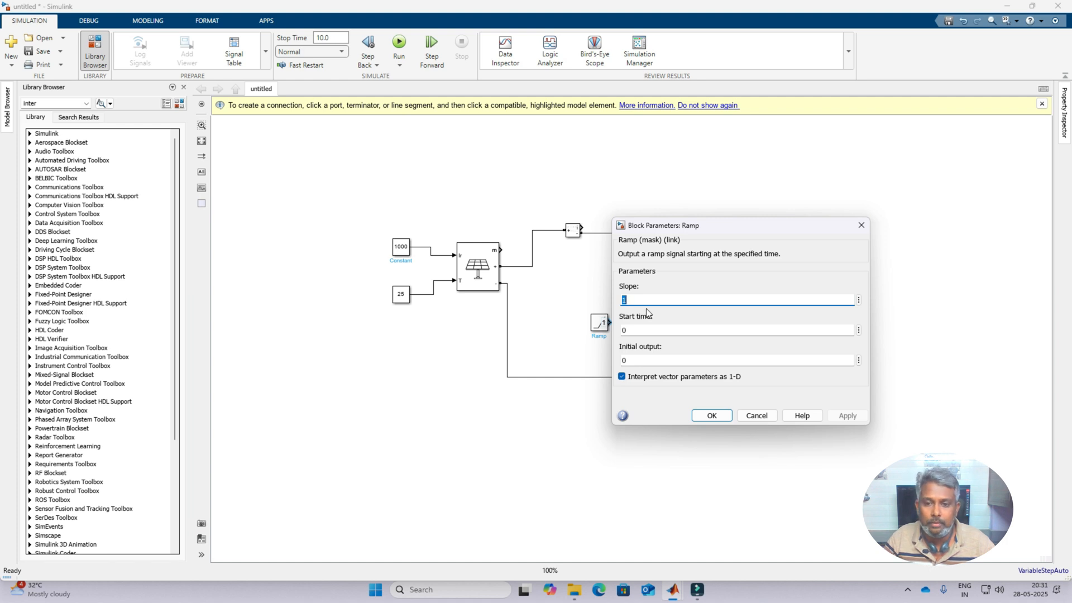
pyautogui.click(710, 415)
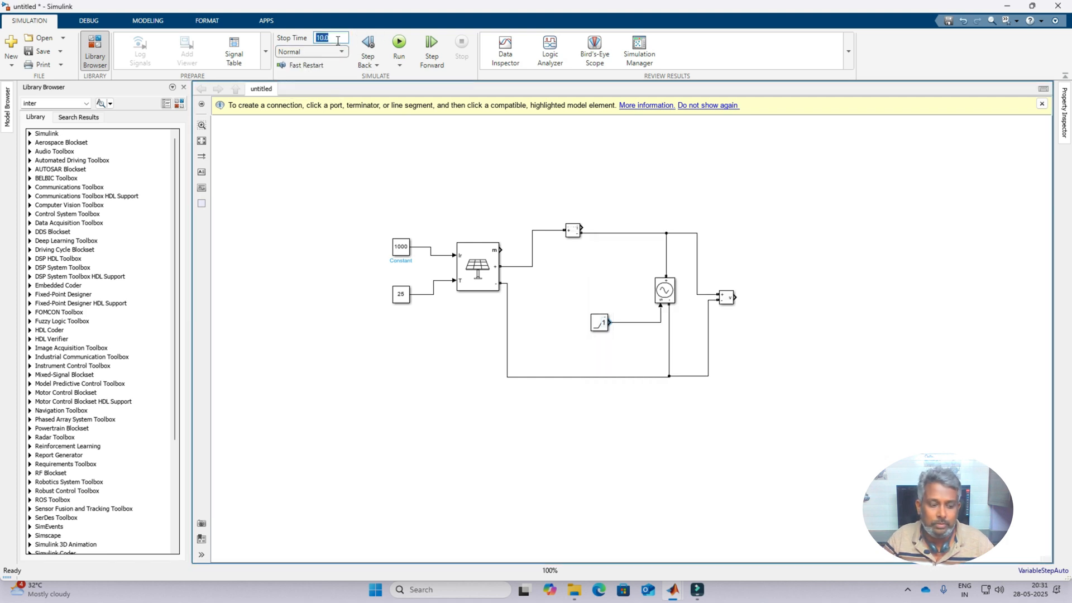
pyautogui.doubleClick(599, 323)
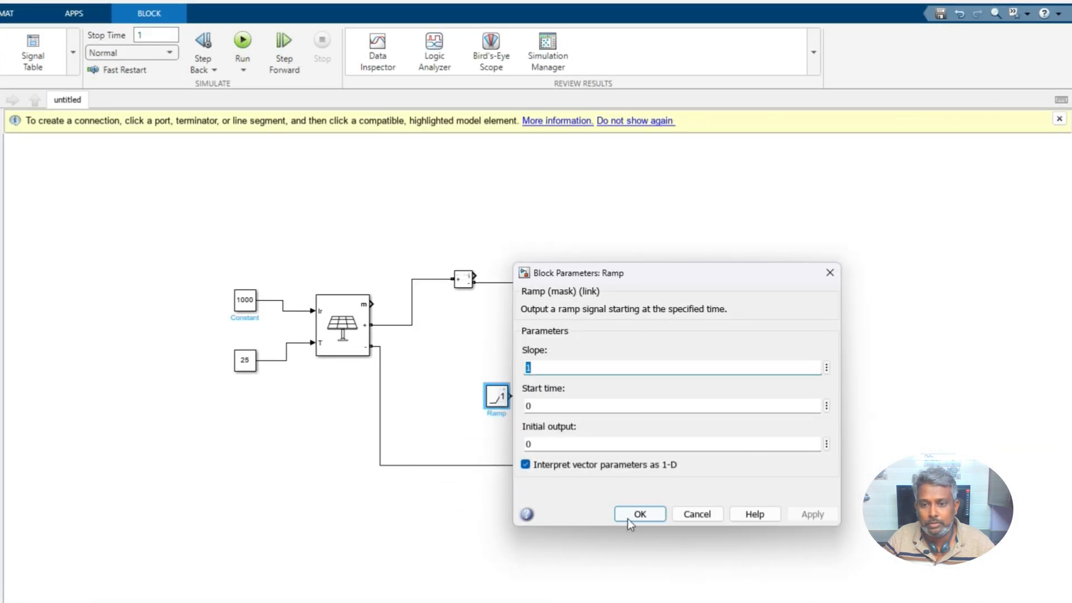
pyautogui.click(639, 514)
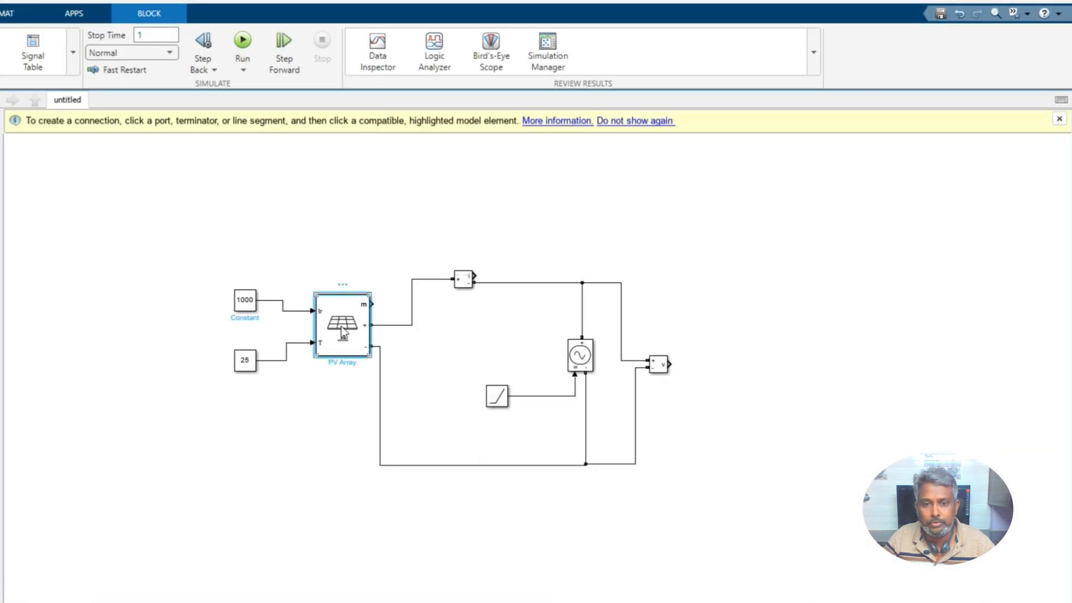
# Step: Change the Ramp block's slope, entering 43
pyautogui.doubleClick(341, 325)
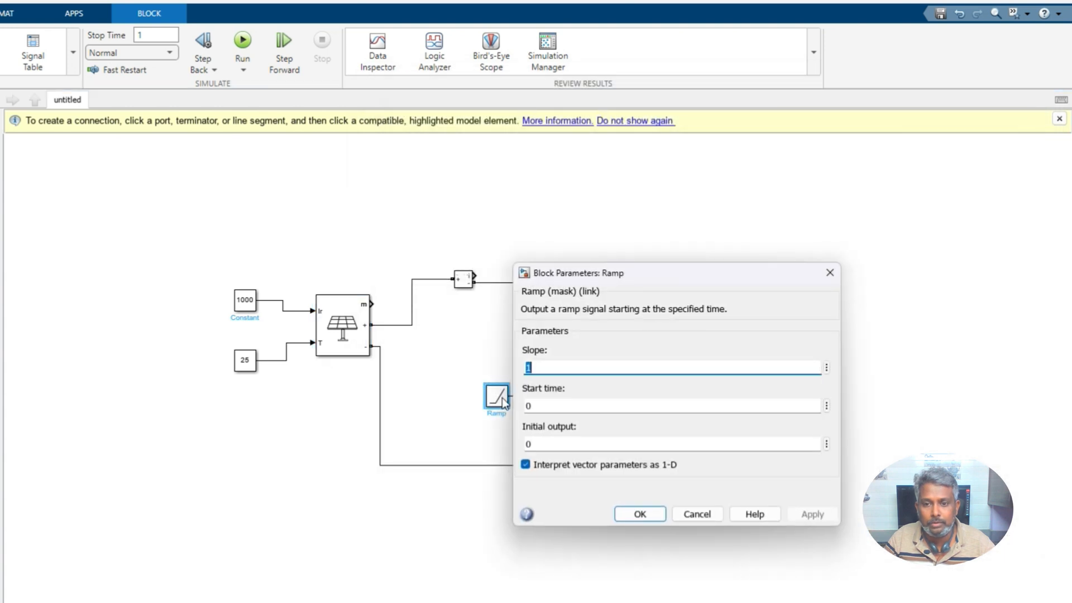
pyautogui.write('43.')
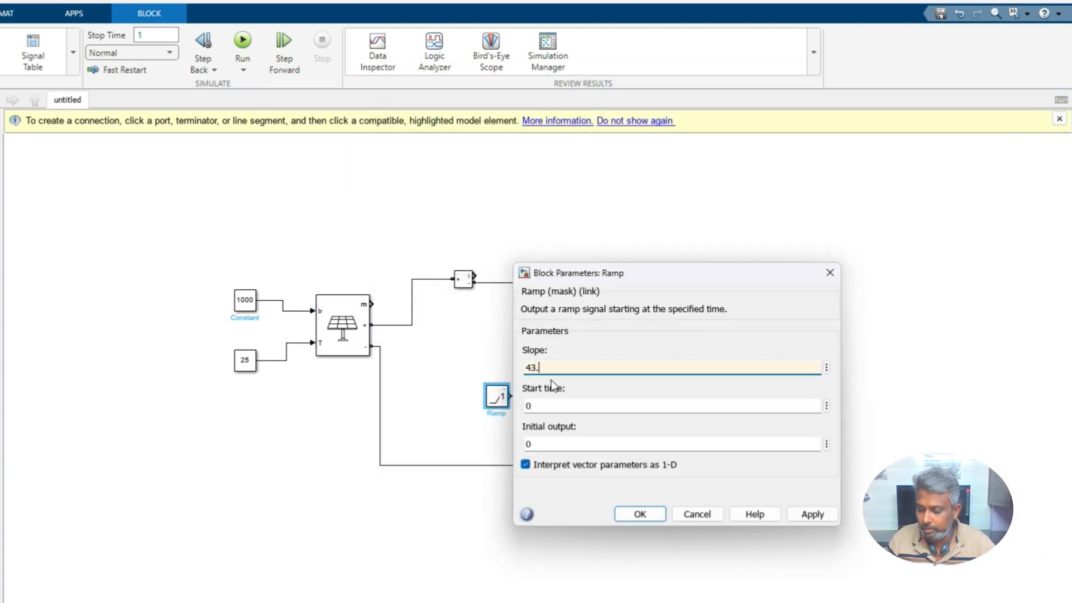
pyautogui.click(639, 514)
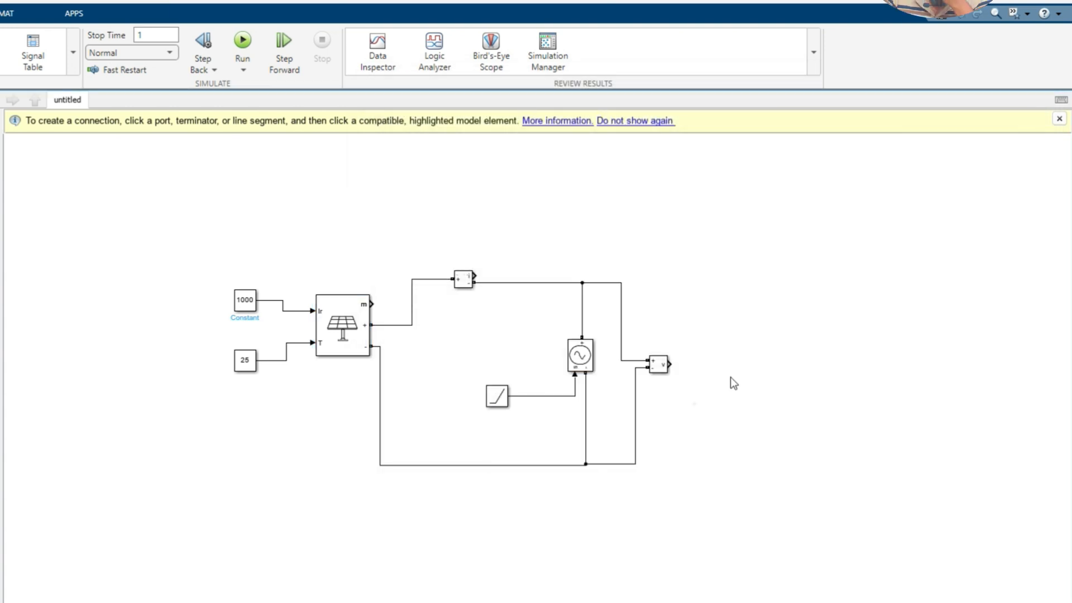
# Step: Add a To Workspace block and a Mux set to three inputs
pyautogui.doubleClick(733, 383)
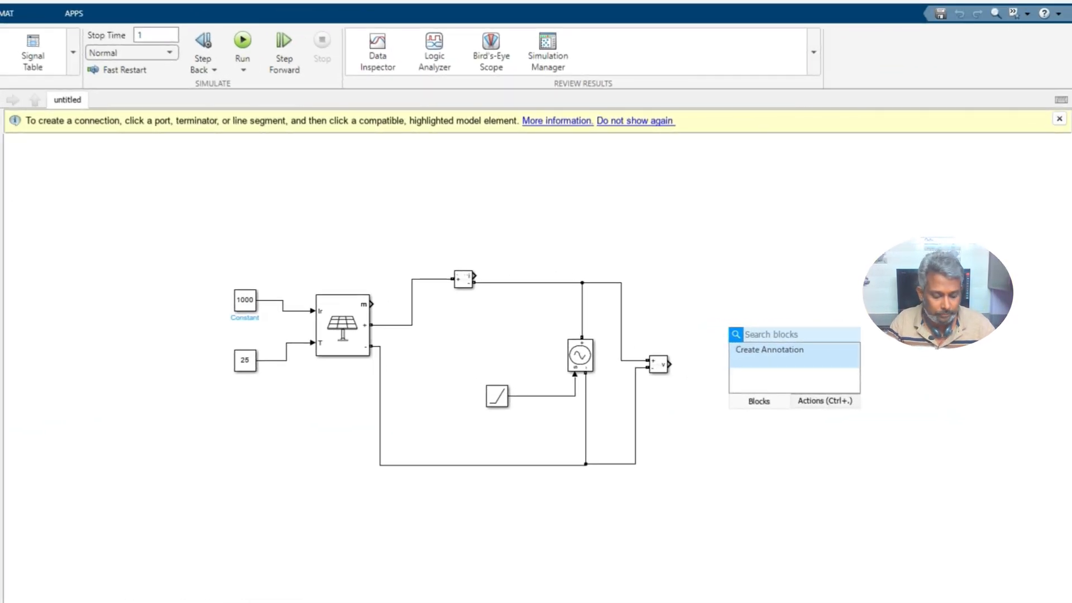
pyautogui.write('to')
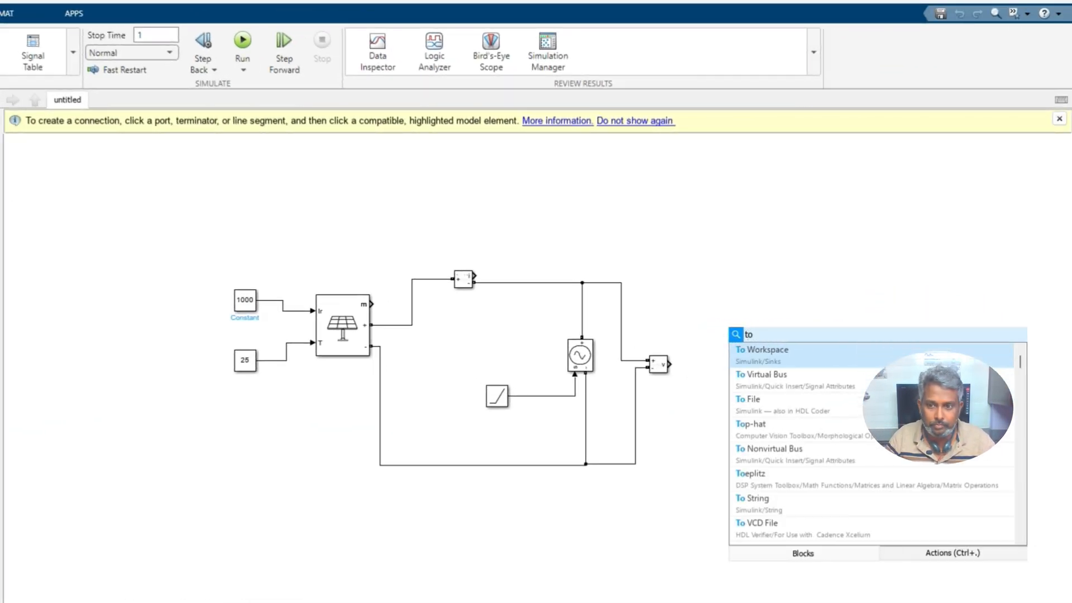
pyautogui.click(761, 350)
pyautogui.write('mux')
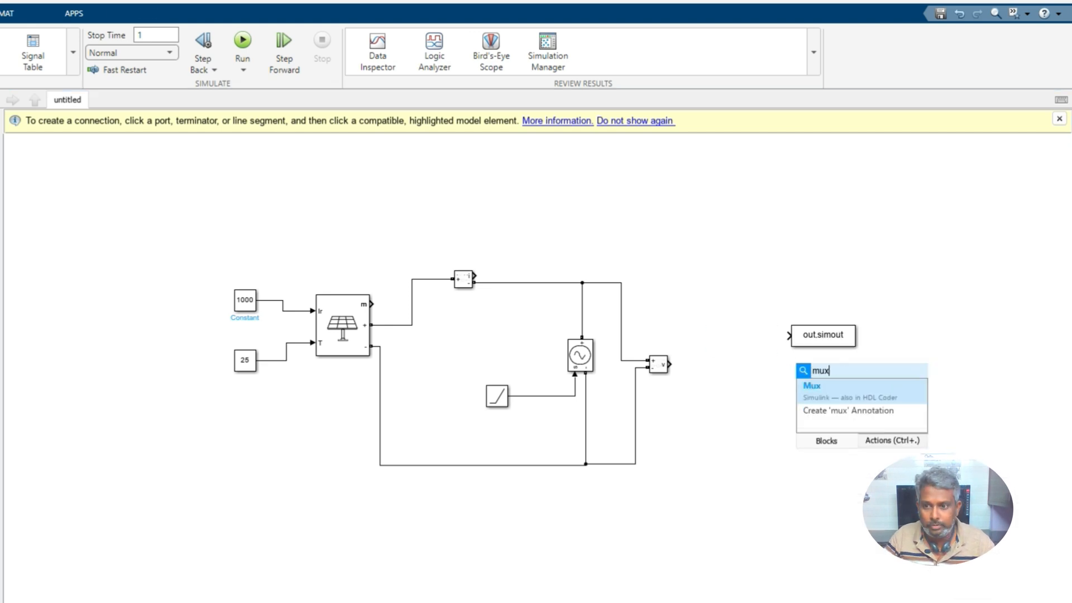
pyautogui.click(812, 385)
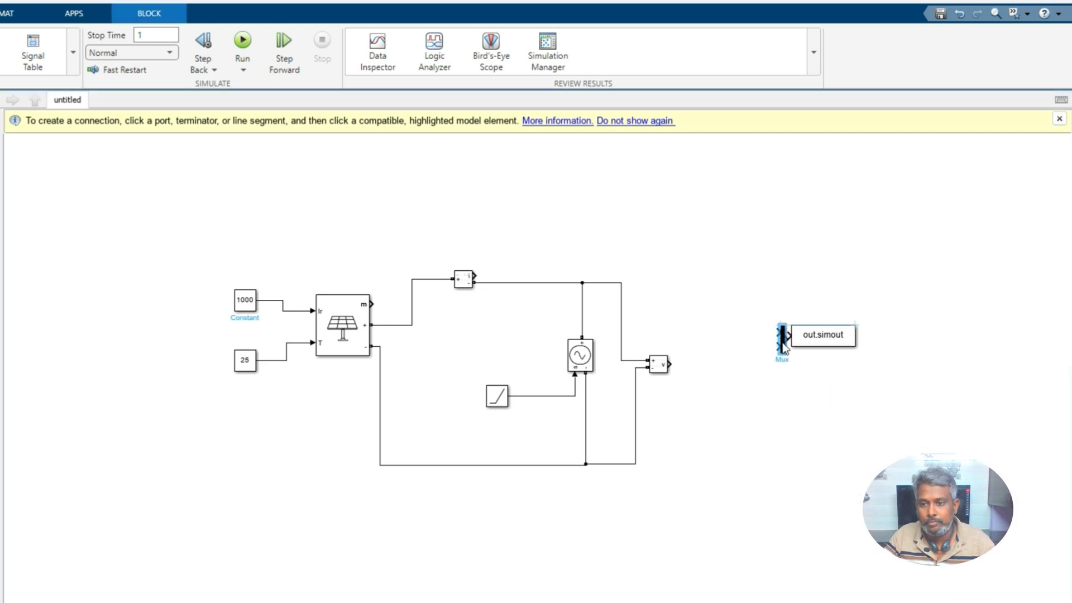
pyautogui.doubleClick(778, 340)
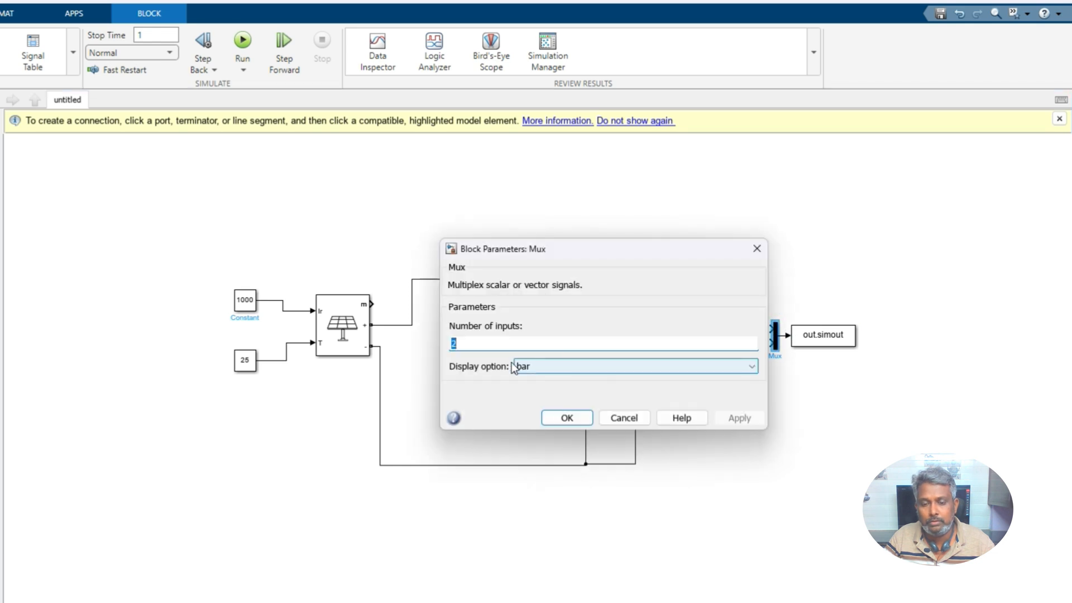
pyautogui.click(566, 418)
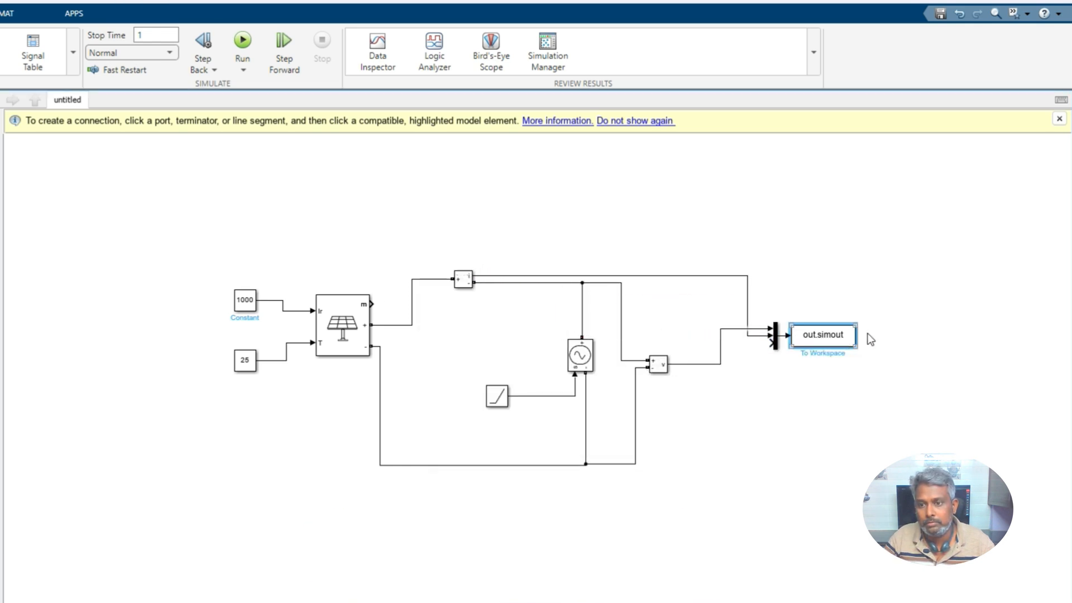
# Step: Insert a Product block and connect the current signal to it
pyautogui.doubleClick(810, 389)
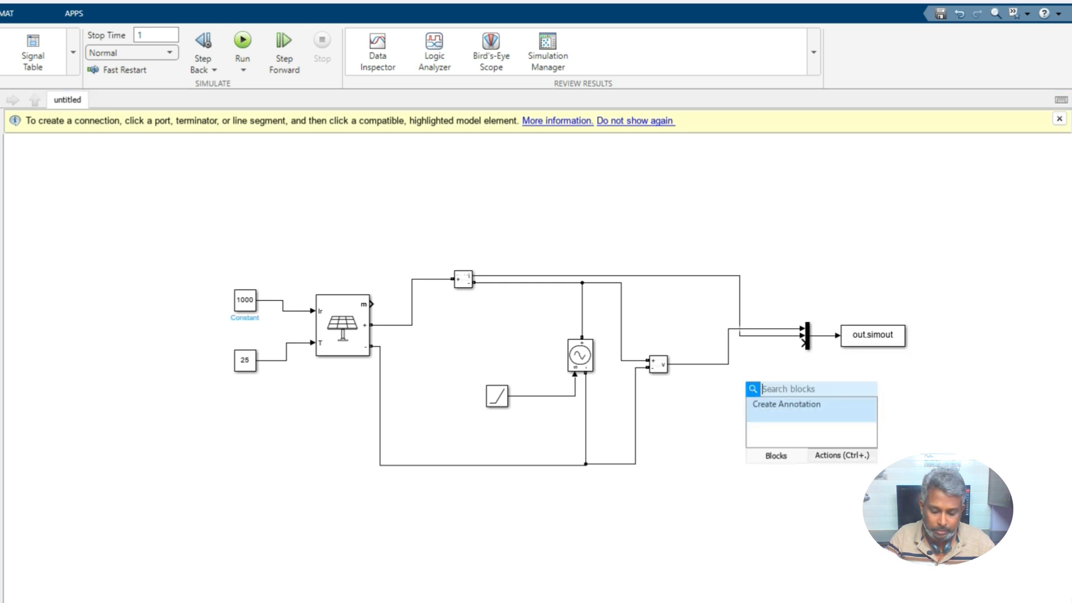
pyautogui.write('produ')
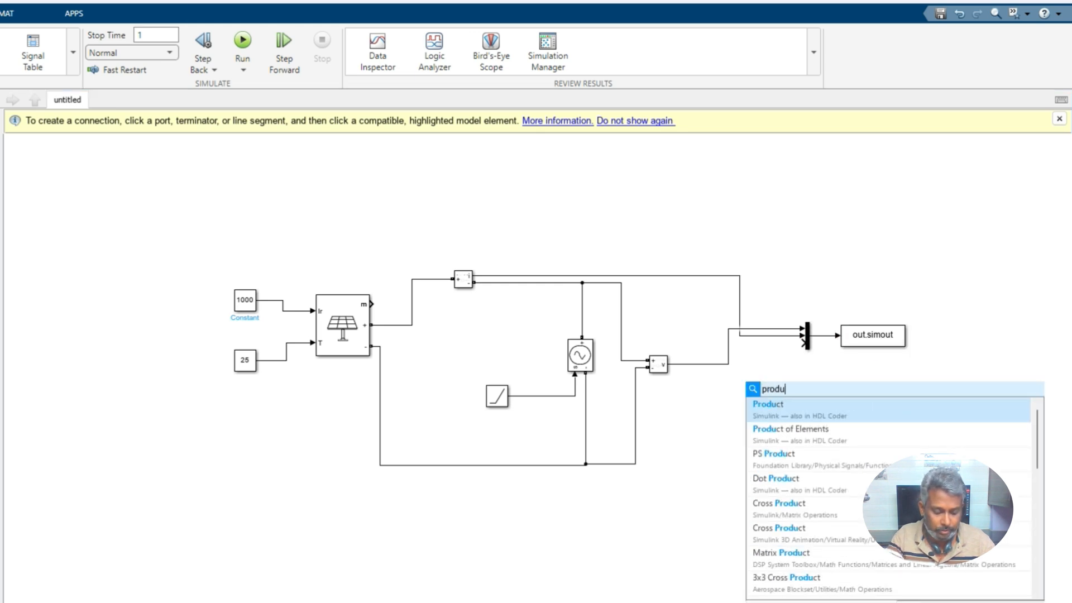
pyautogui.click(767, 404)
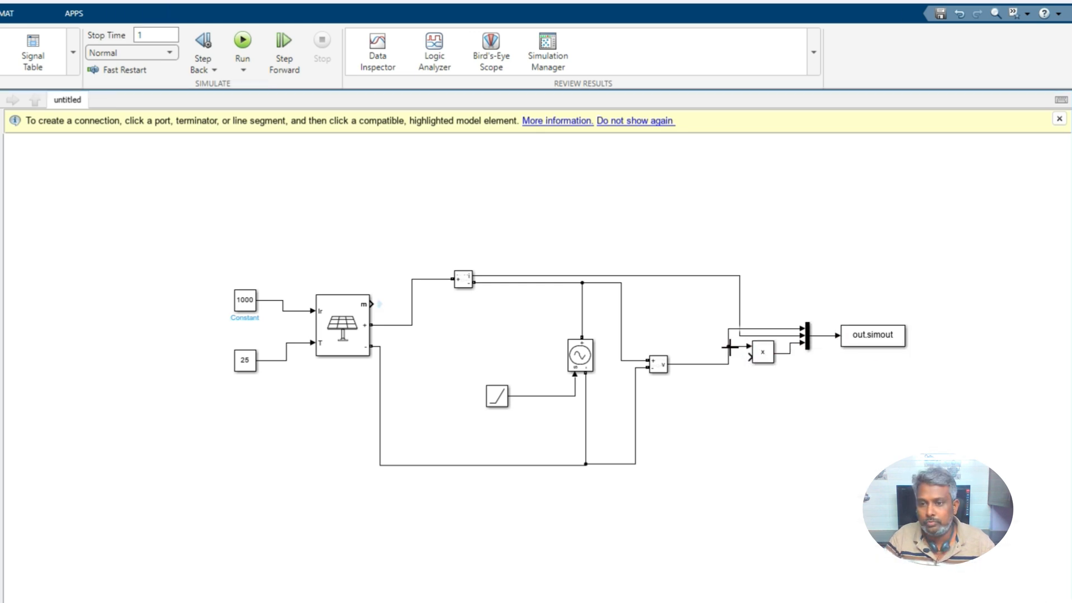
pyautogui.click(679, 280)
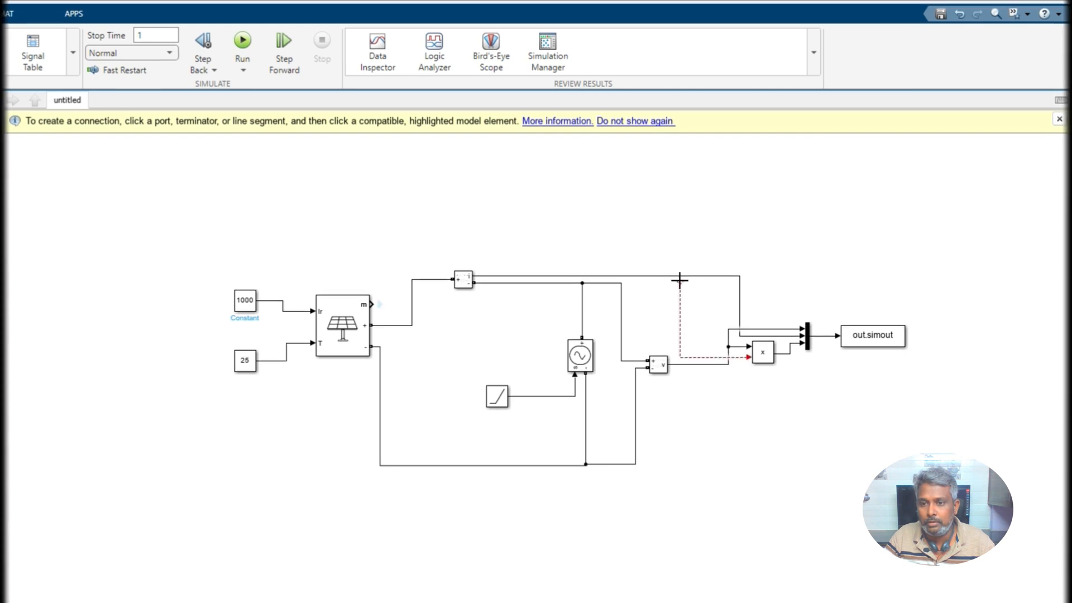
pyautogui.write('st')
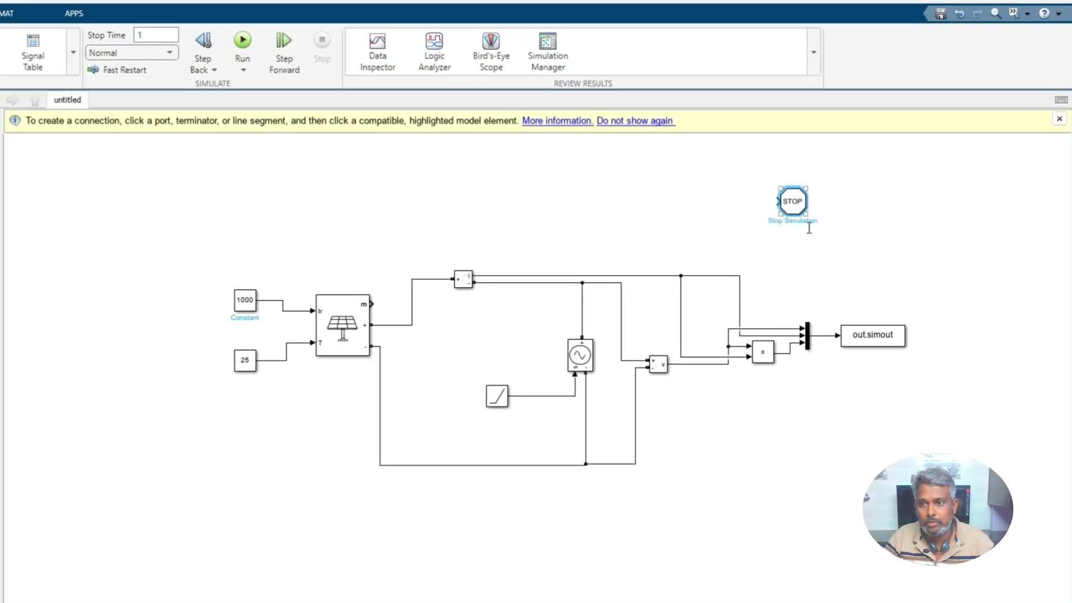
# Step: Add a Compare To Constant block (current < 0) triggering the Stop Simulation block
pyautogui.write('com')
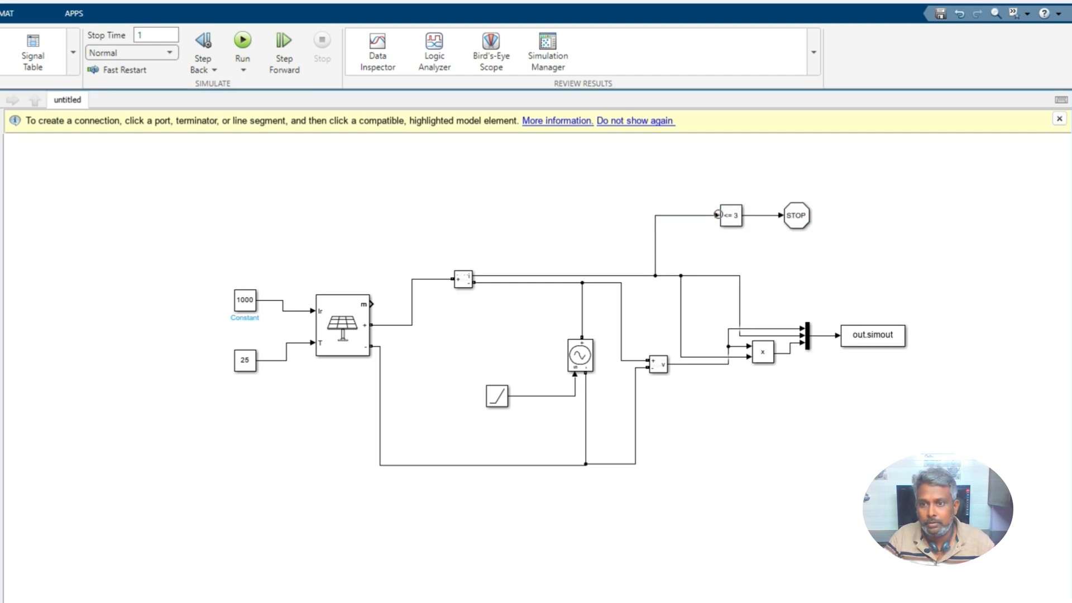
pyautogui.doubleClick(730, 214)
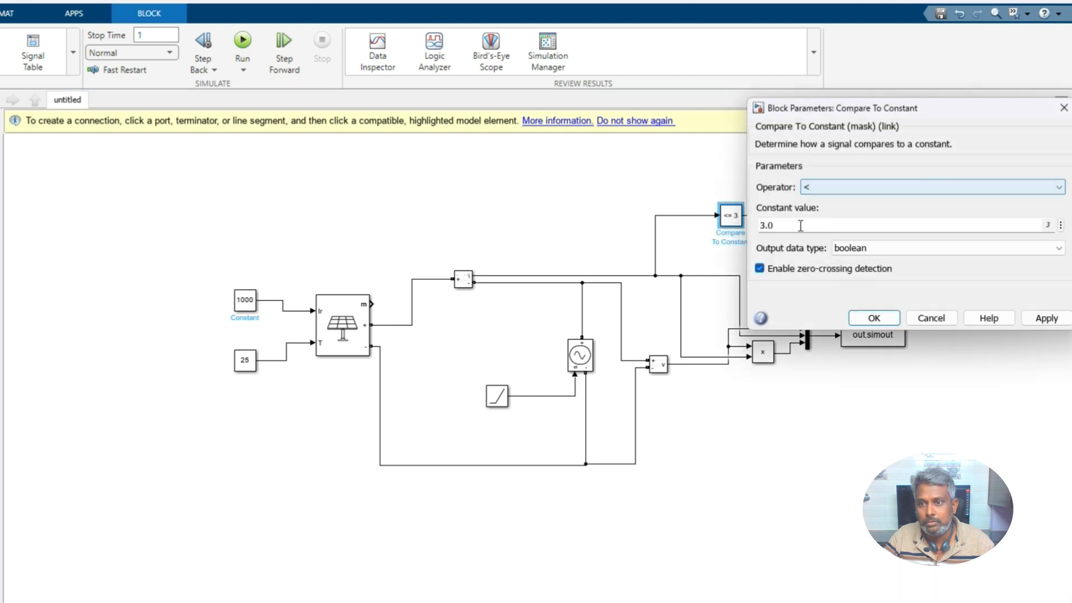
pyautogui.click(873, 317)
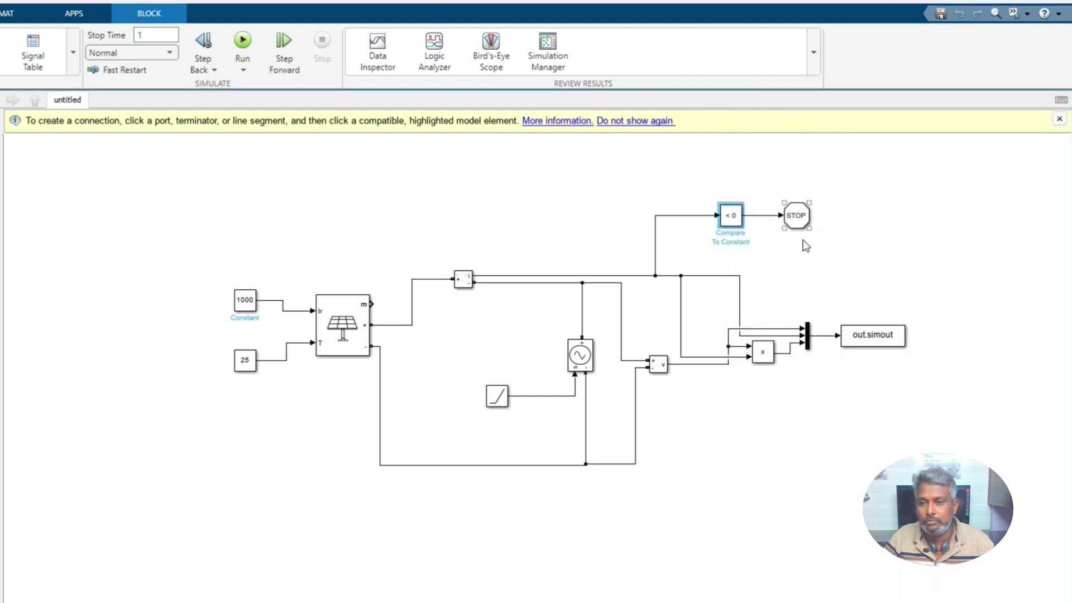
pyautogui.click(859, 355)
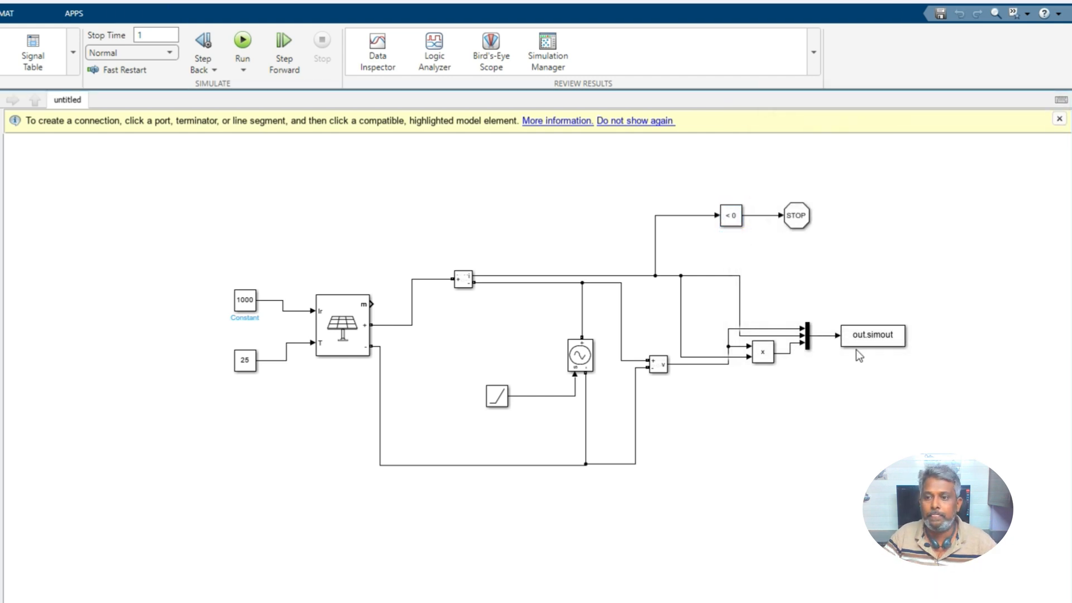
# Step: Rename the To Workspace variable to data and insert a powergui block
pyautogui.doubleClick(872, 335)
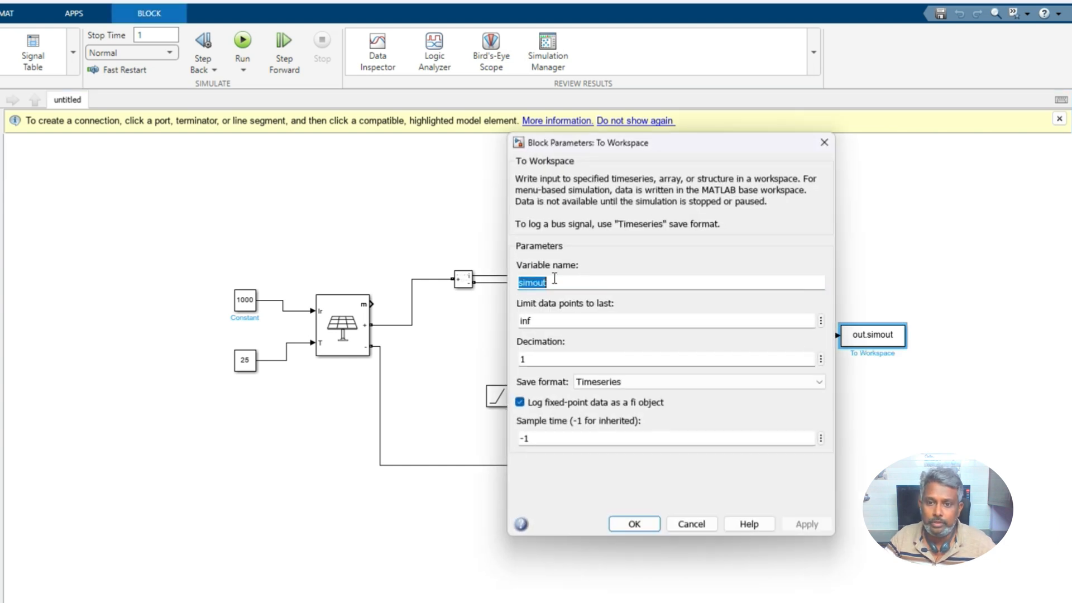
pyautogui.moveTo(554, 280)
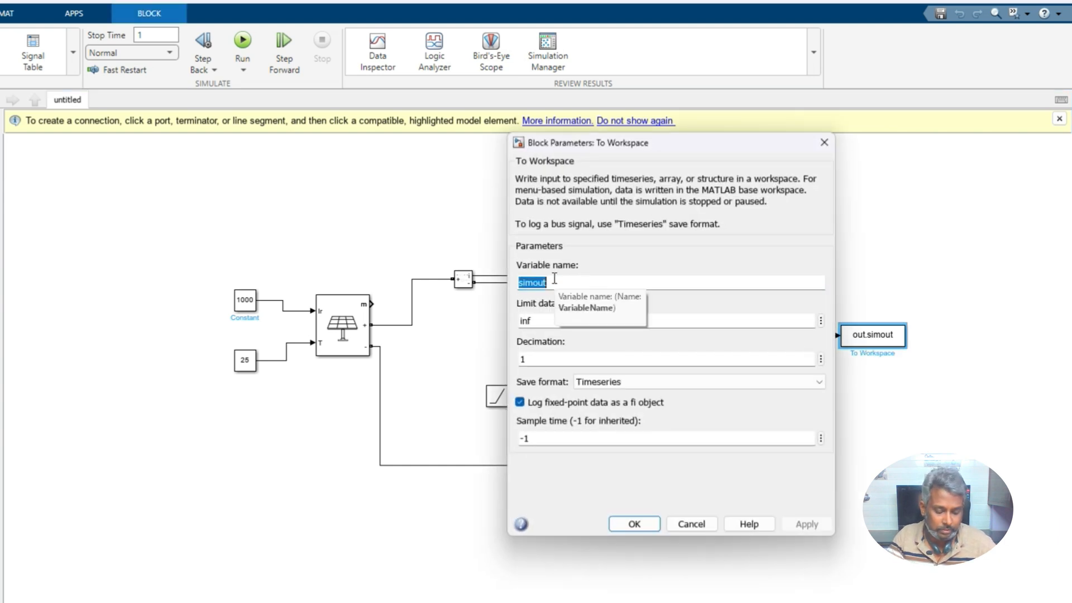
pyautogui.click(817, 382)
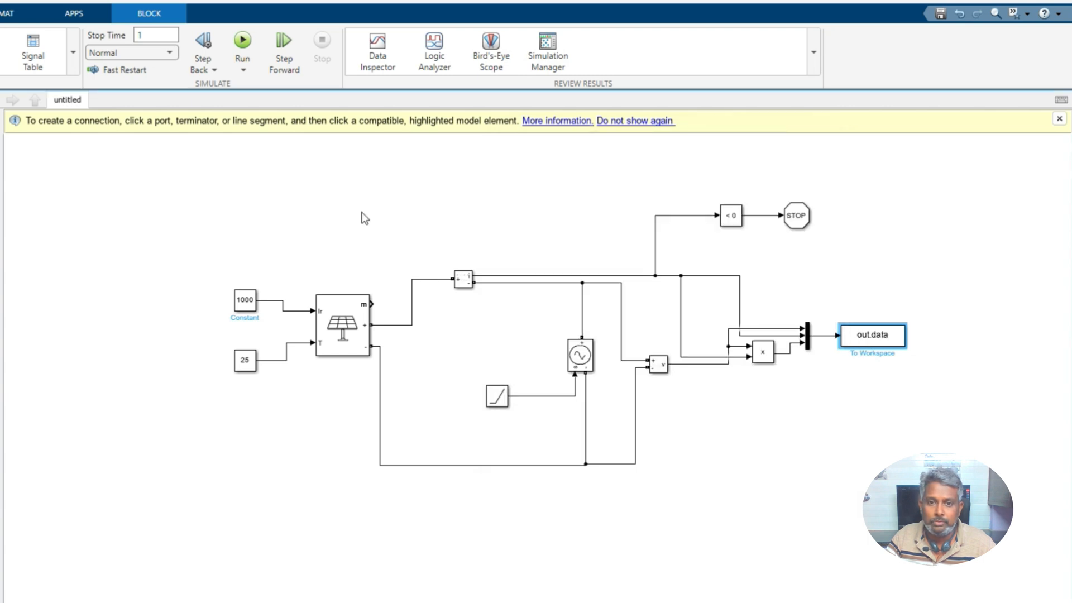
pyautogui.write('power')
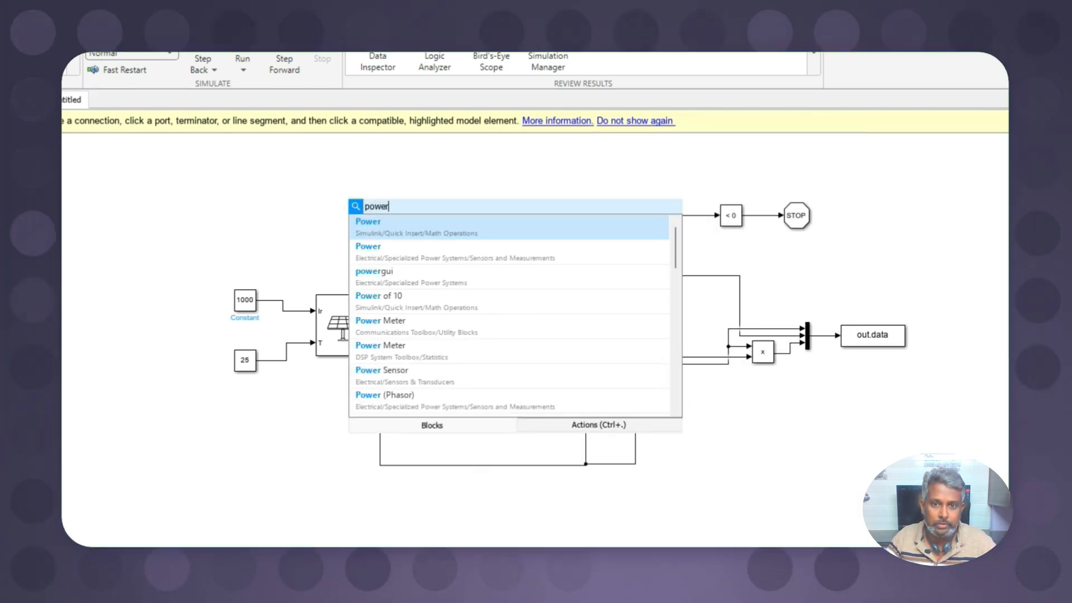
pyautogui.click(374, 271)
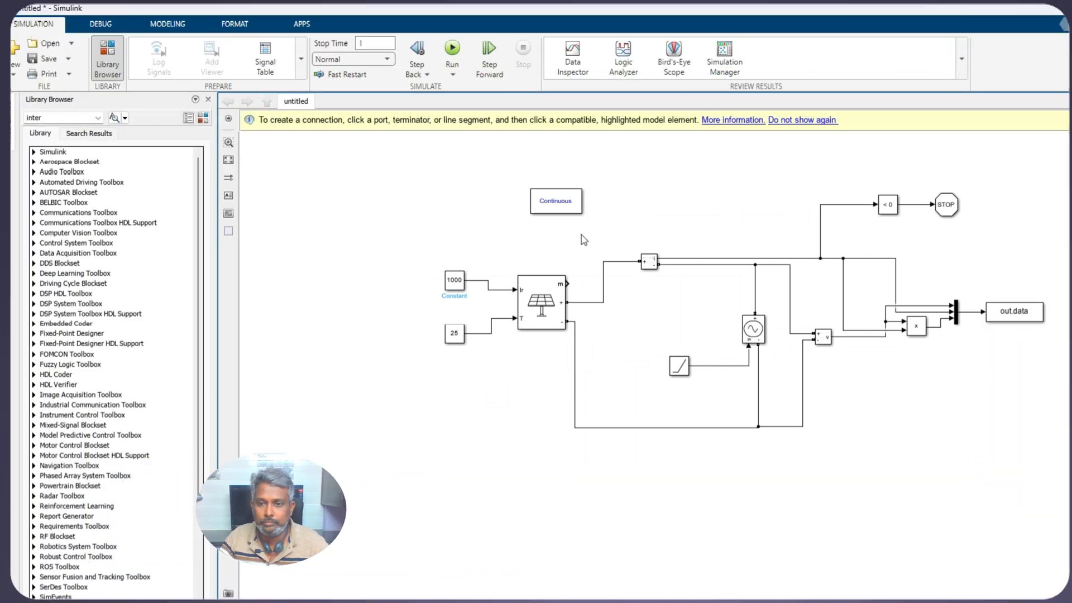
# Step: Insert a Scope block and configure it with three input ports
pyautogui.write('sco')
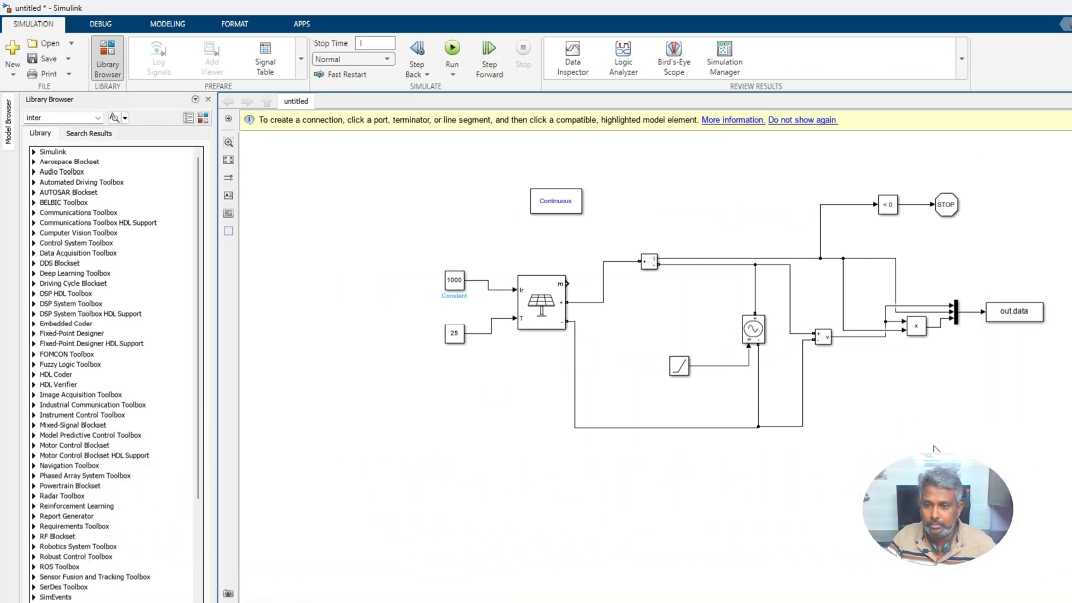
pyautogui.click(913, 427)
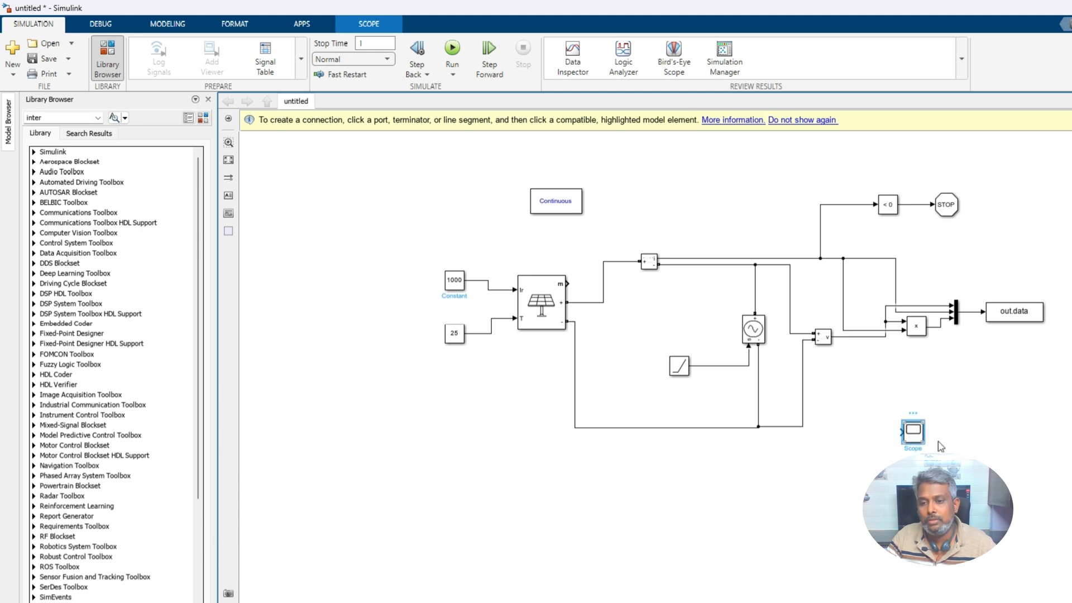
pyautogui.moveTo(937, 442)
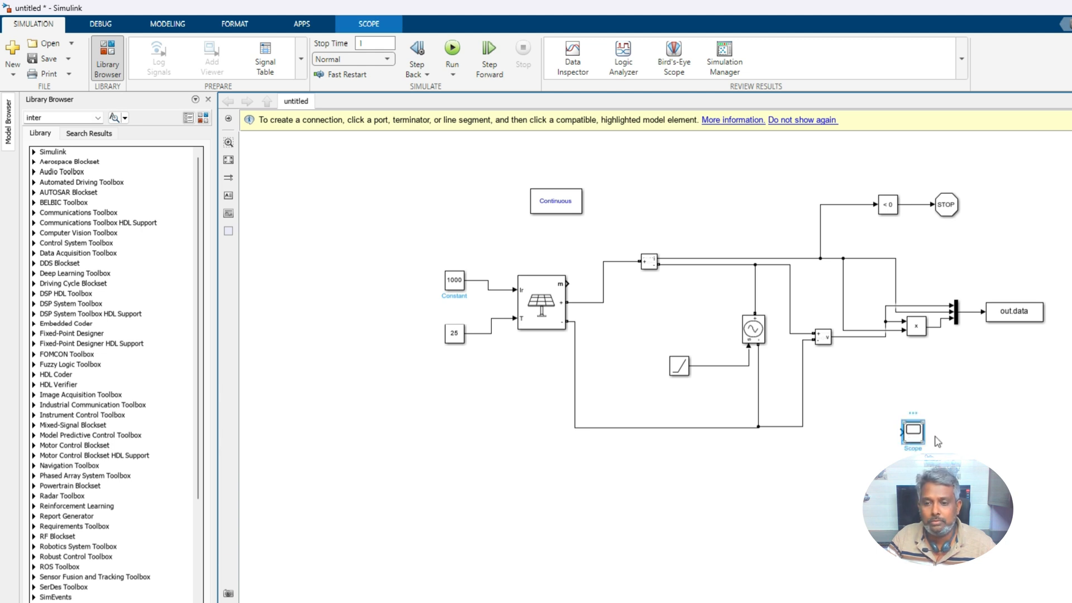
pyautogui.doubleClick(911, 429)
pyautogui.write('3')
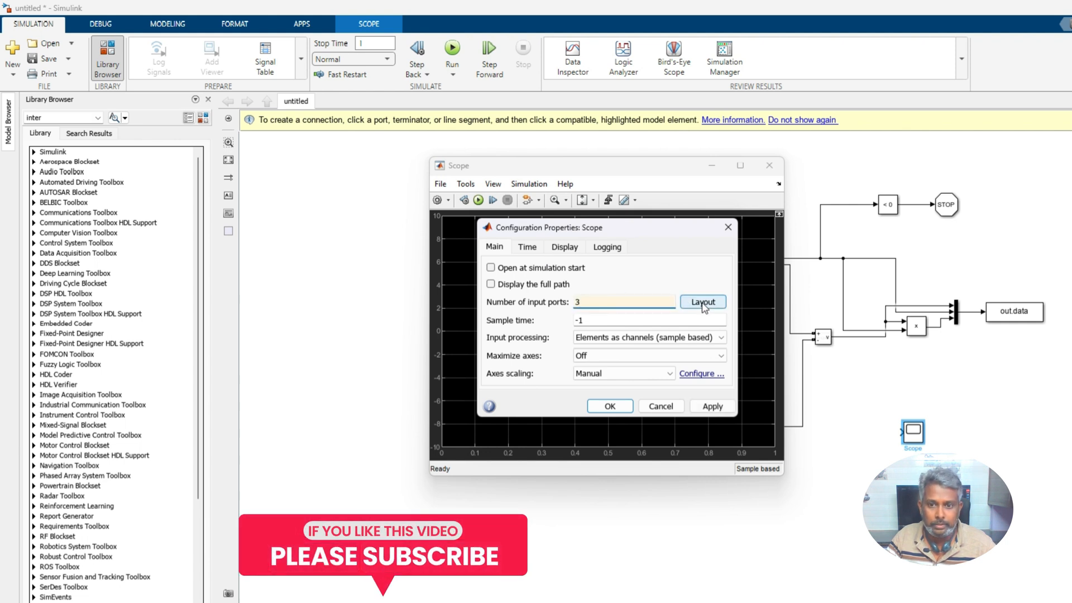
pyautogui.moveTo(609, 406)
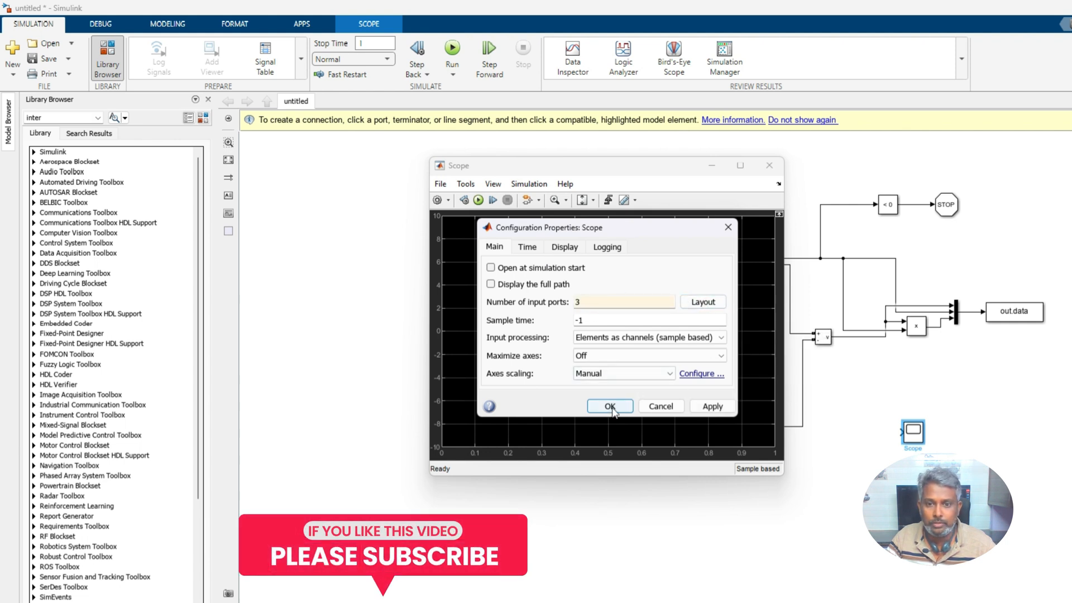
pyautogui.click(609, 406)
pyautogui.write('pv_iv_pvp')
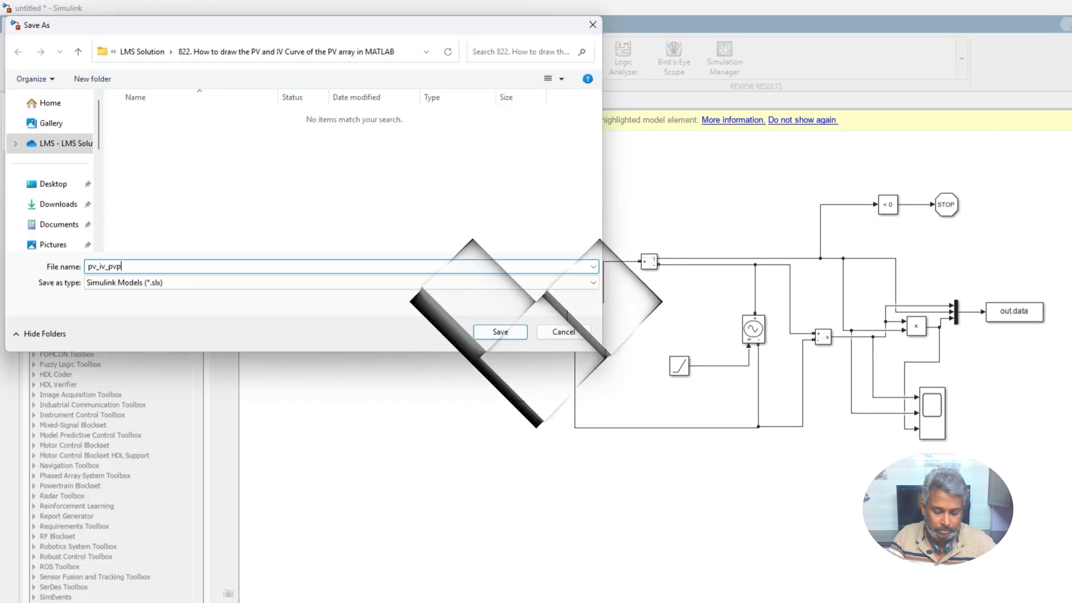
# Step: Save the model as pv_iv_pvpanel and run the simulation to view the Scope
pyautogui.click(500, 332)
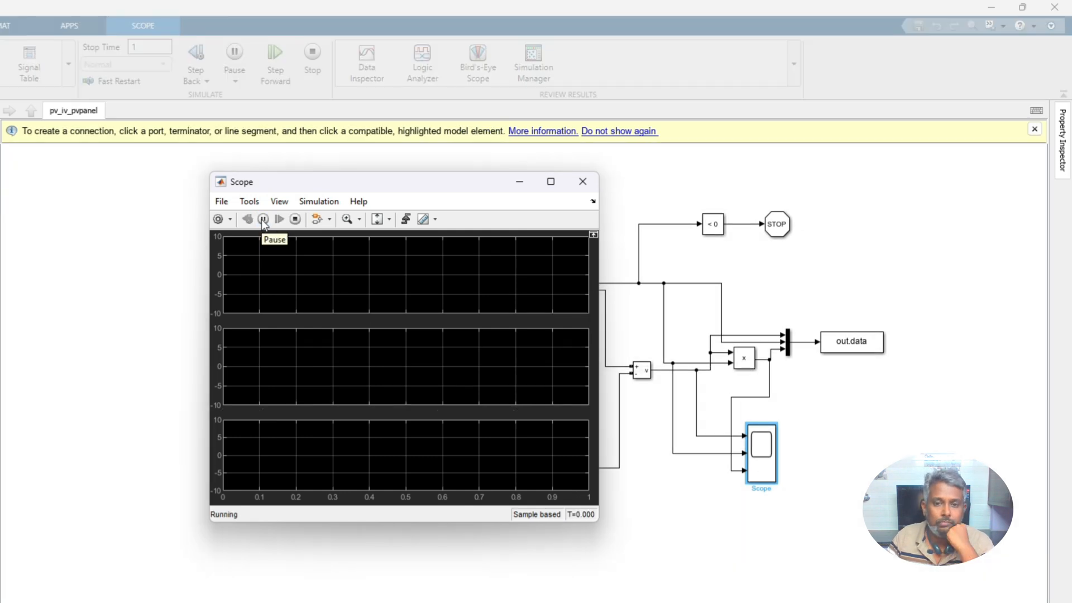
pyautogui.click(263, 219)
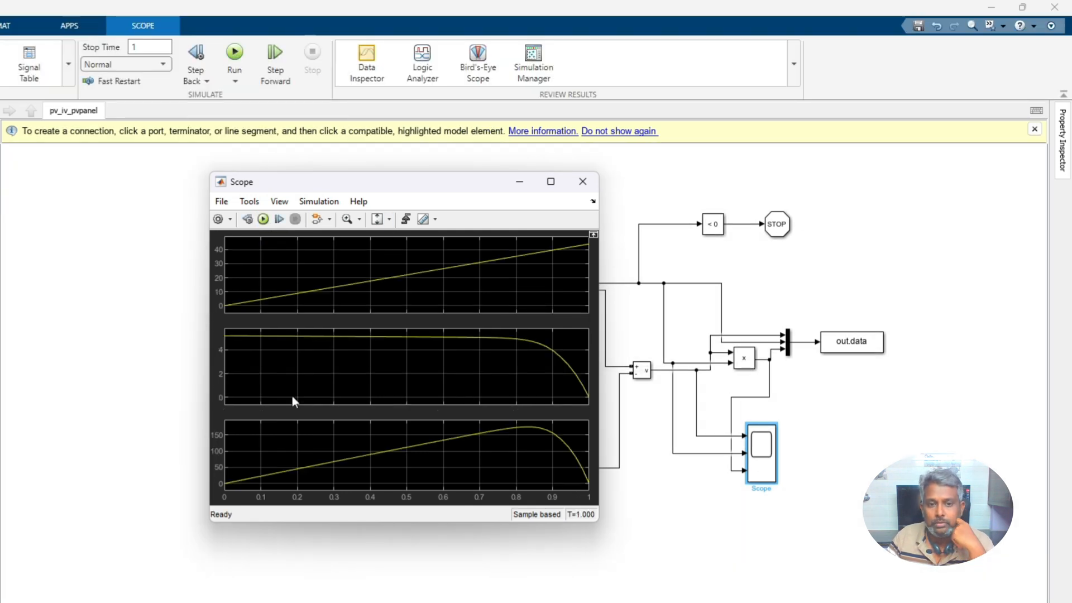
pyautogui.moveTo(179, 352)
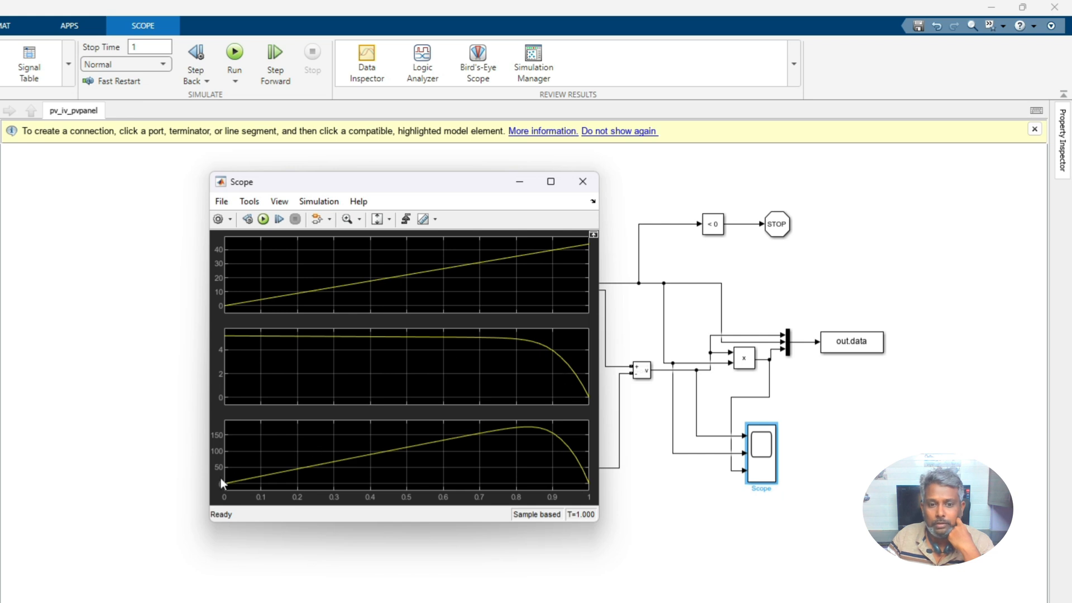
pyautogui.moveTo(326, 366)
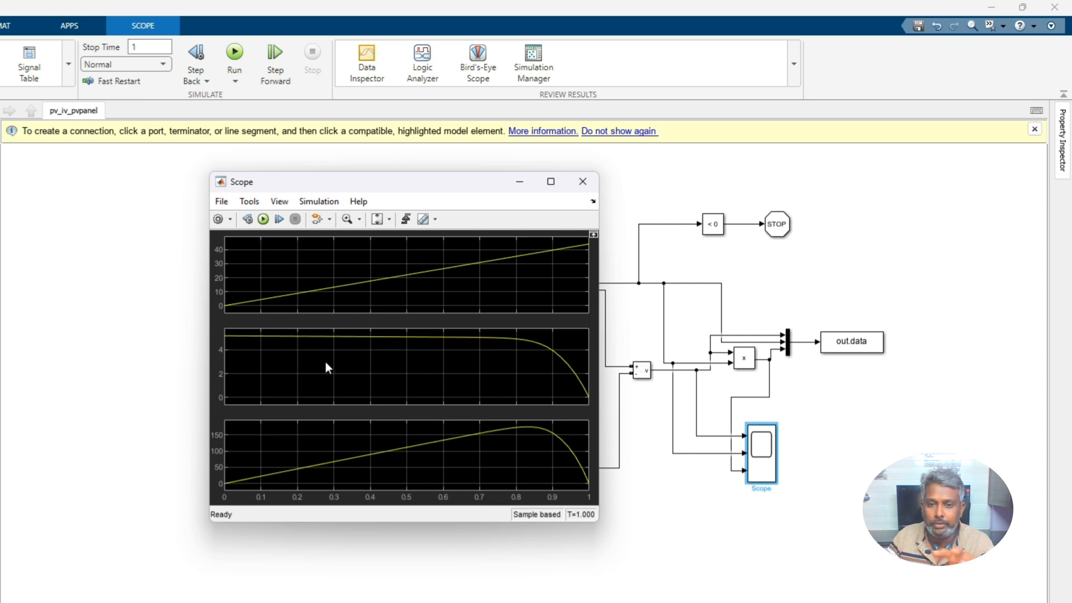
pyautogui.moveTo(372, 386)
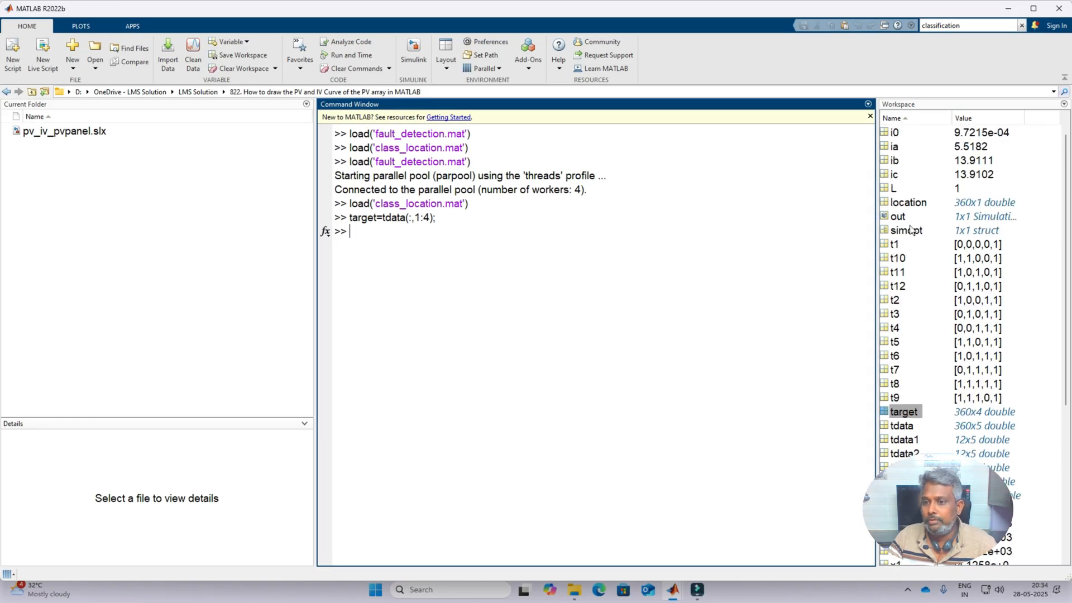
# Step: Inspect out's 63x3 data field in the Variables editor and type out.data
pyautogui.click(898, 216)
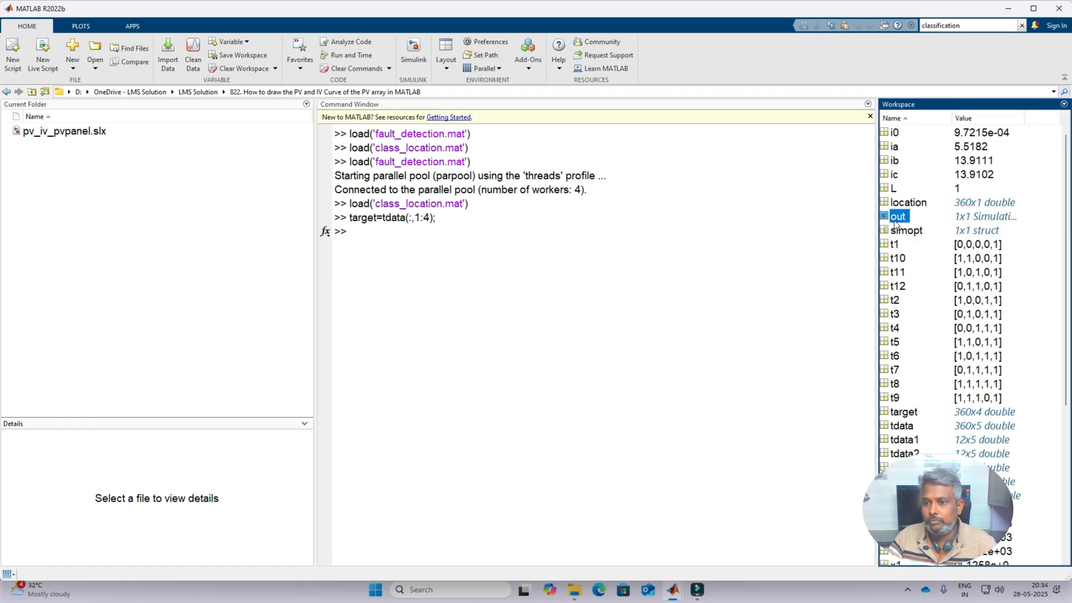
pyautogui.doubleClick(898, 216)
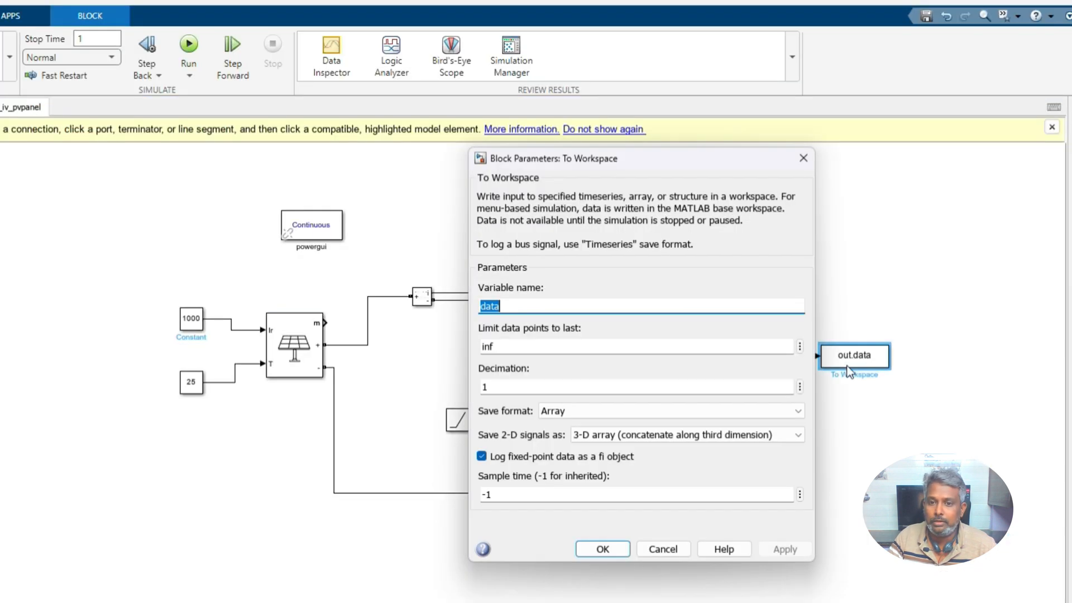
pyautogui.moveTo(588, 533)
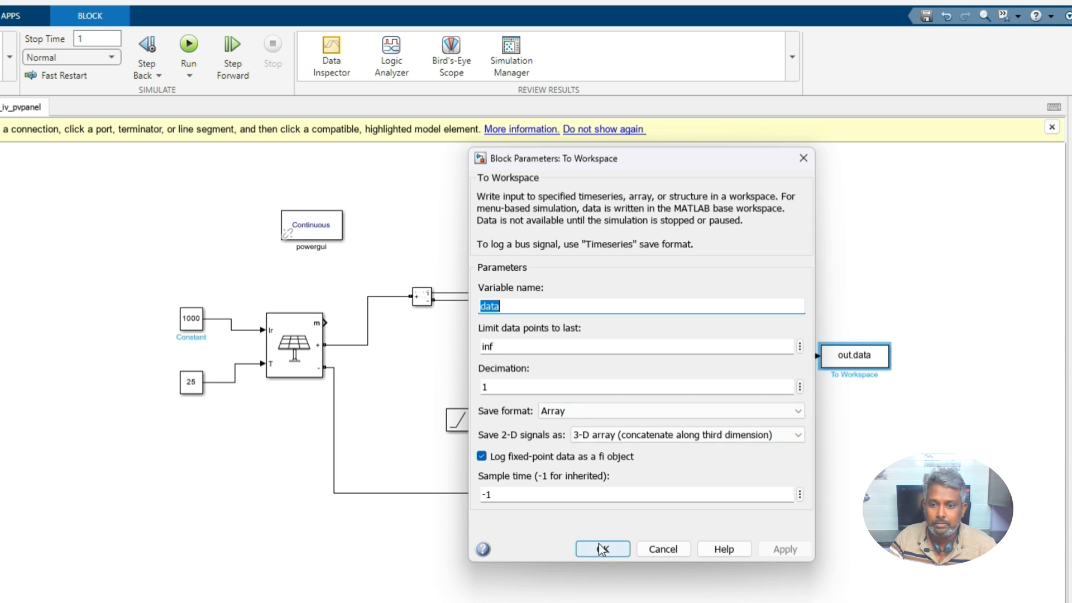
pyautogui.click(602, 549)
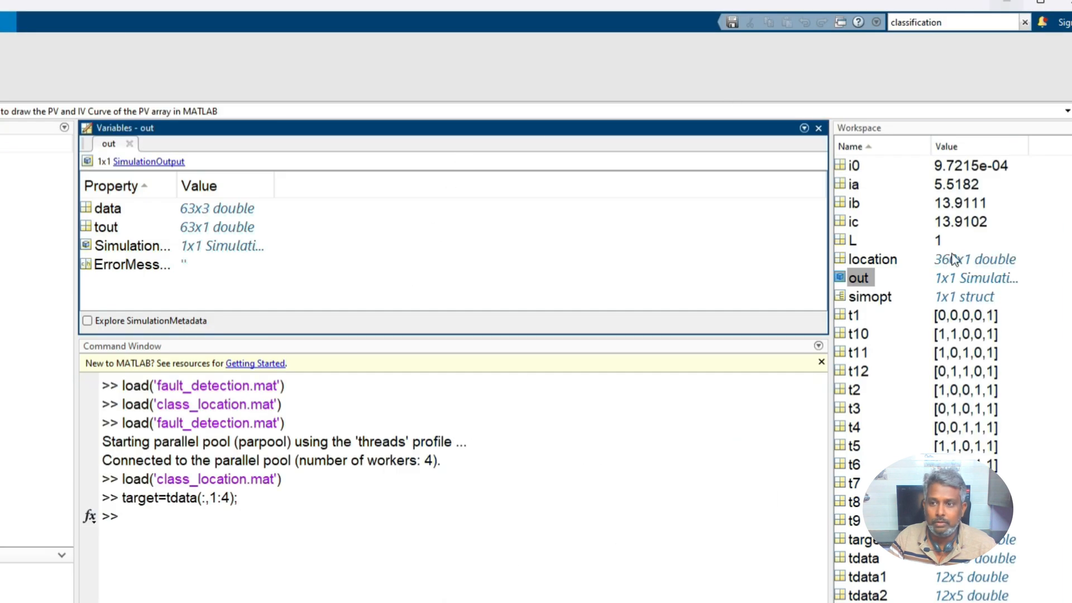
pyautogui.click(107, 209)
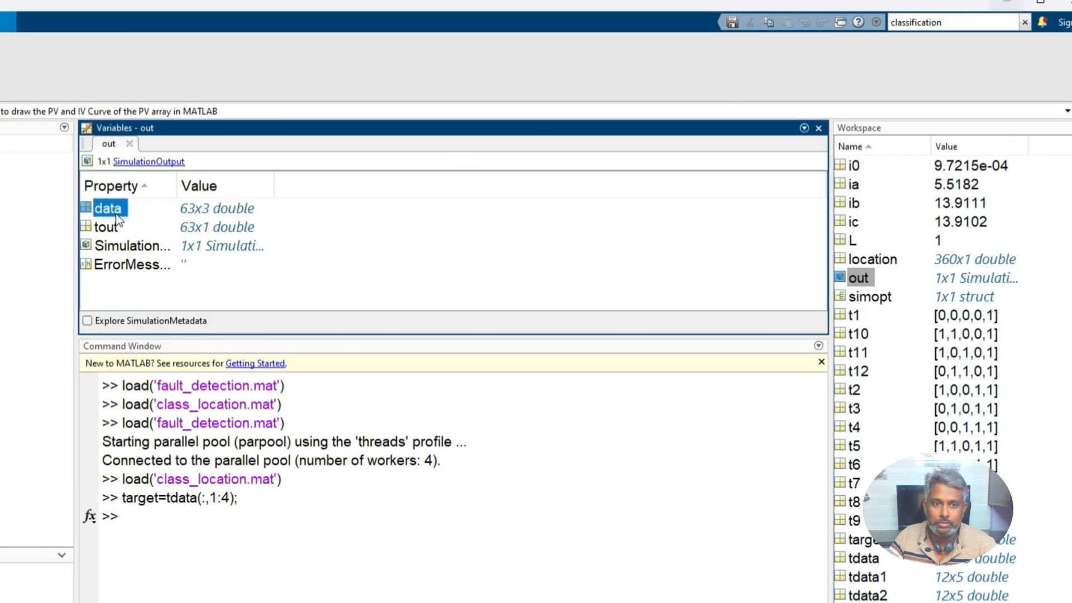
pyautogui.write('out.data')
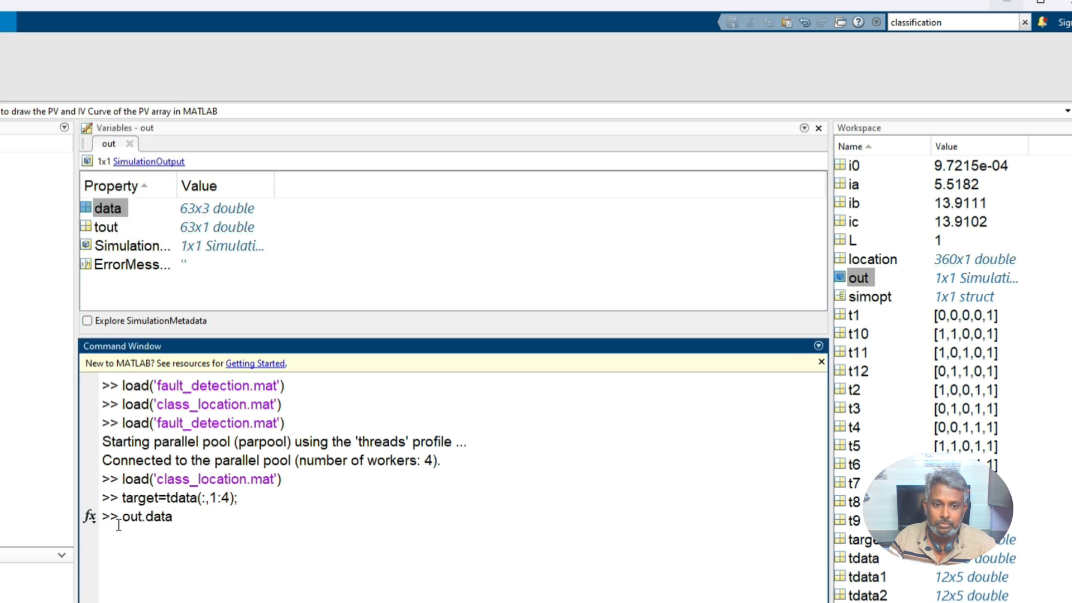
pyautogui.moveTo(154, 565)
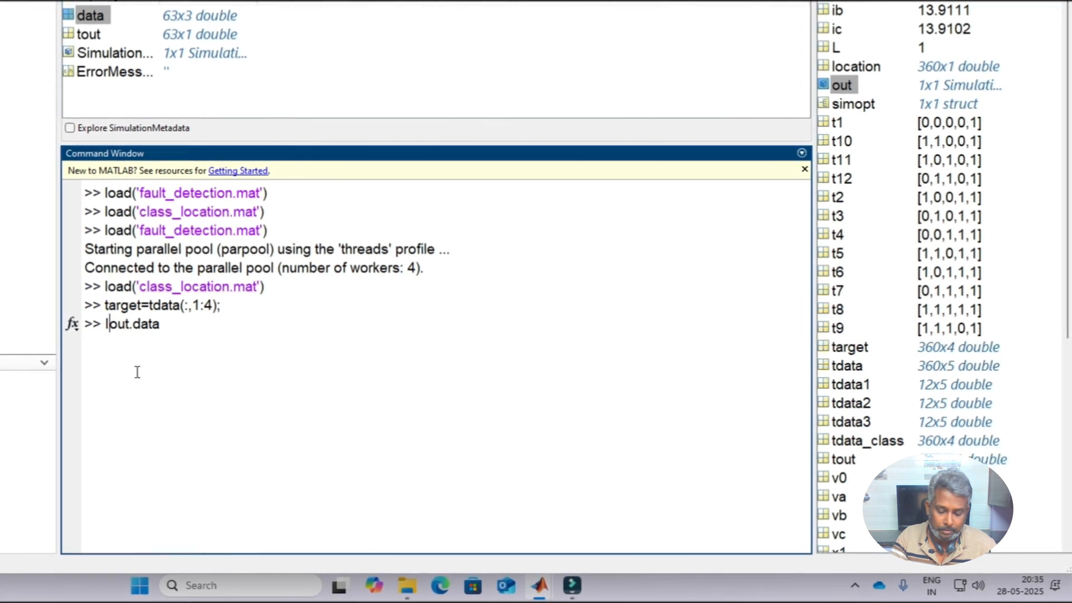
# Step: Assign out.data columns 1, 2 and 3 to Vpv, Ipv and Ppv in the Command Window
pyautogui.write('pv=')
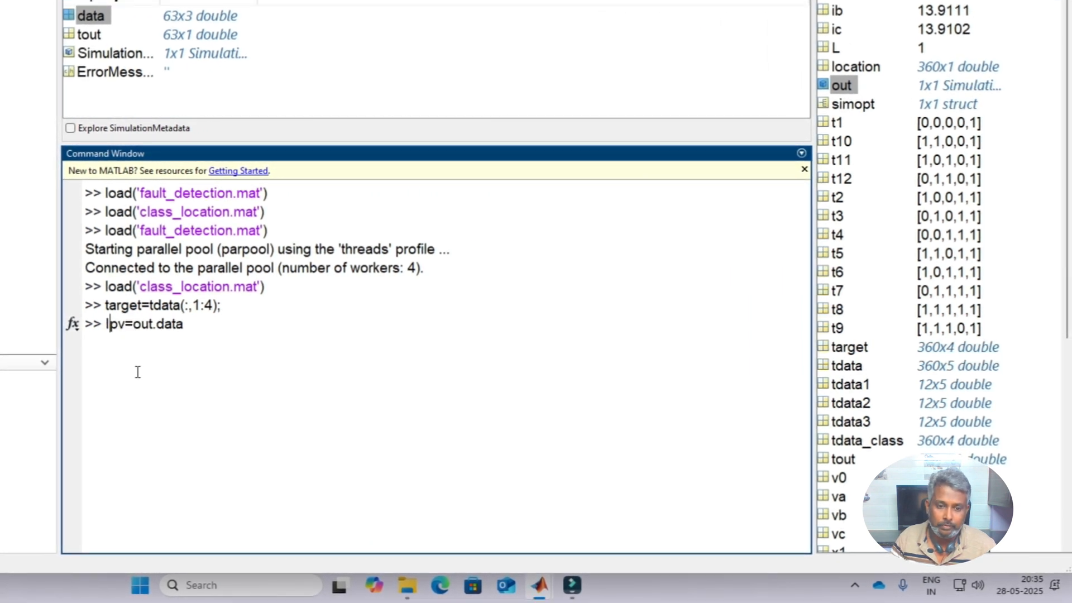
pyautogui.write('V')
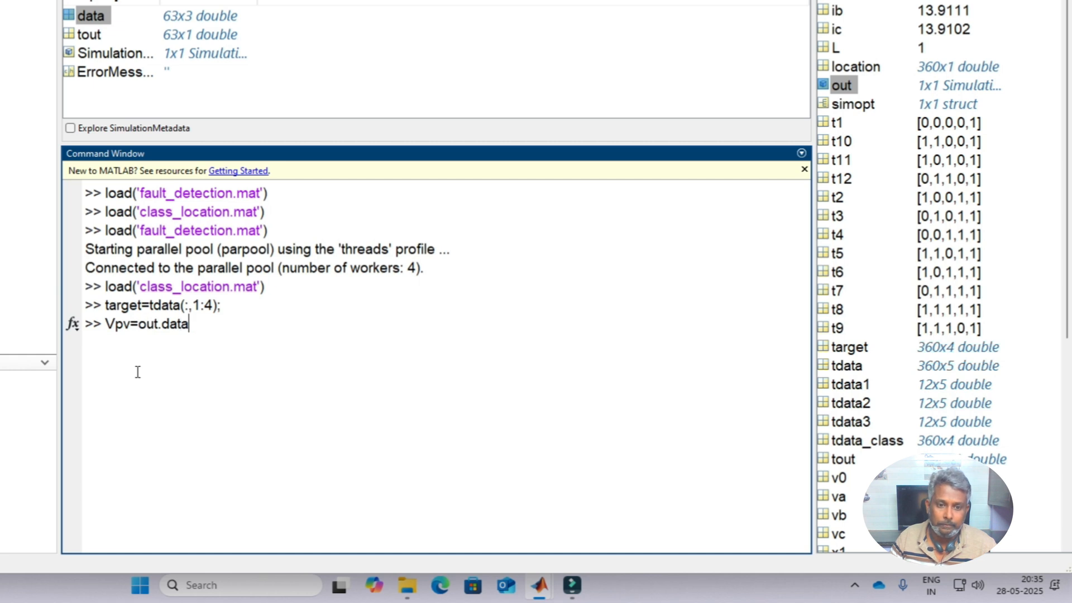
pyautogui.write('()')
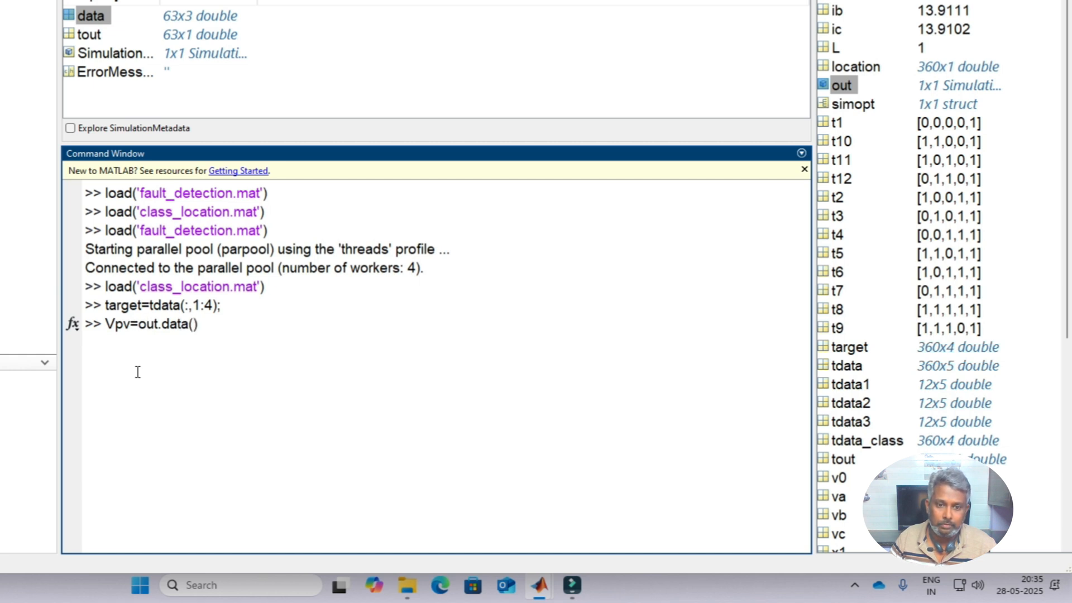
pyautogui.write(':')
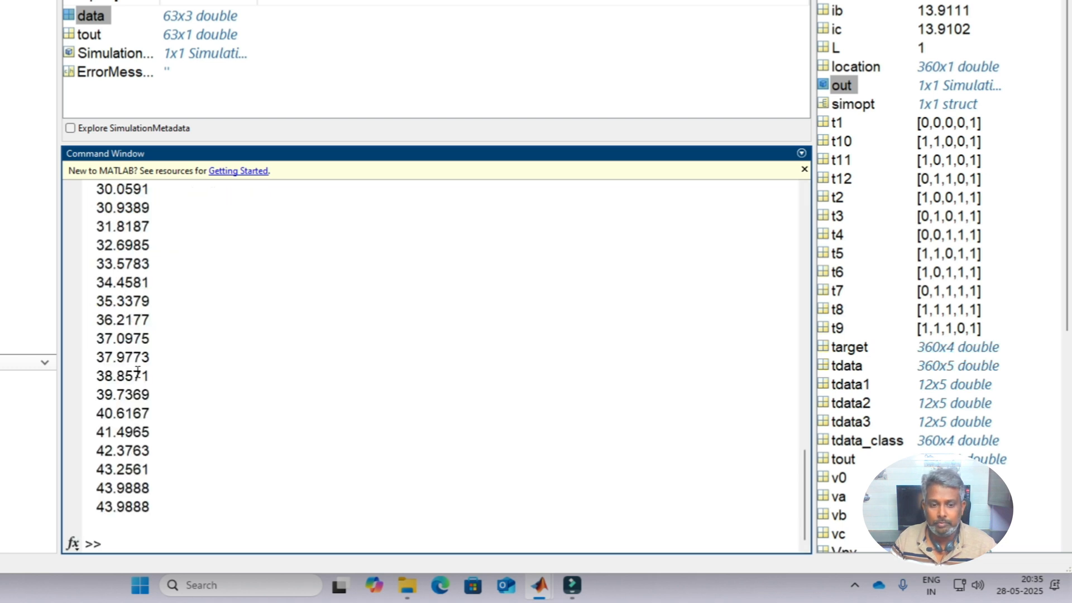
pyautogui.write('Vpv=out.data(:,1)')
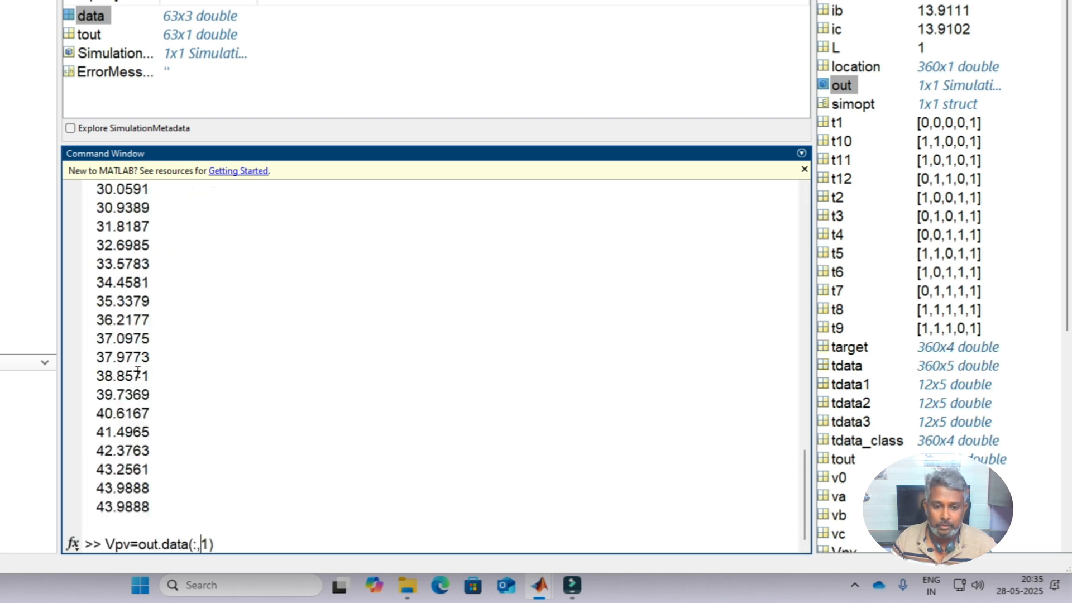
pyautogui.write('2')
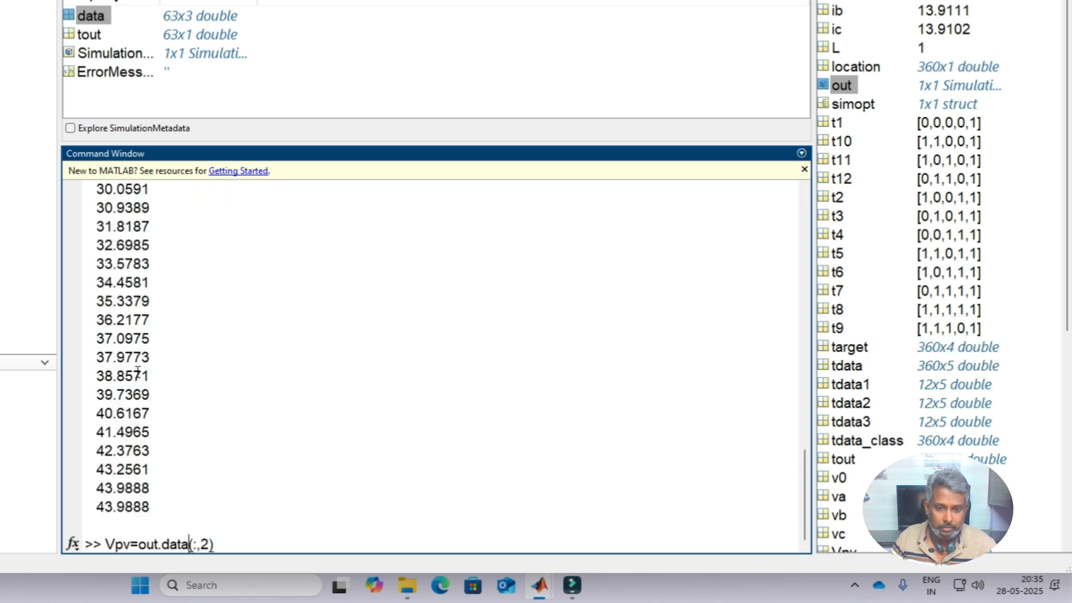
pyautogui.press('Return')
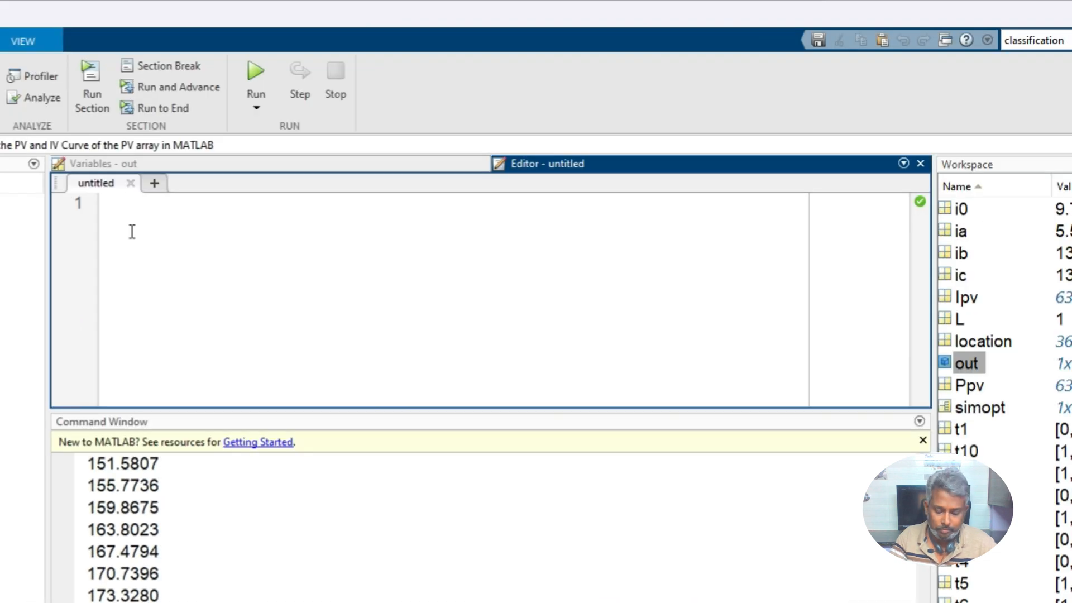
# Step: Write plot(Vpv,Ppv) in the script and evaluate it to draw the P-V curve
pyautogui.write('plot(Vpv)')
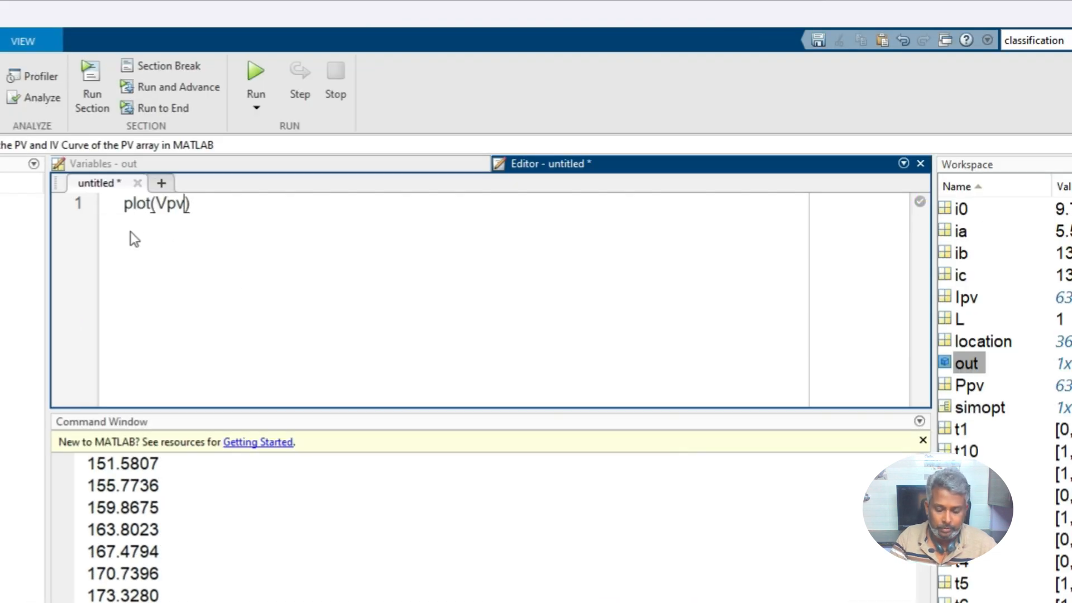
pyautogui.write(',Ppv')
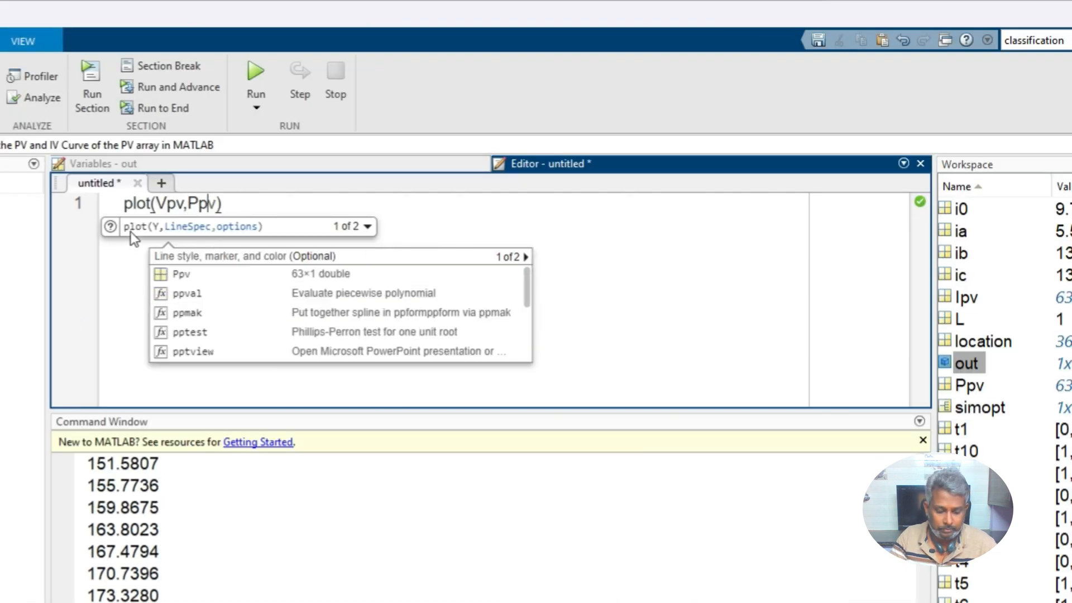
pyautogui.rightClick(171, 203)
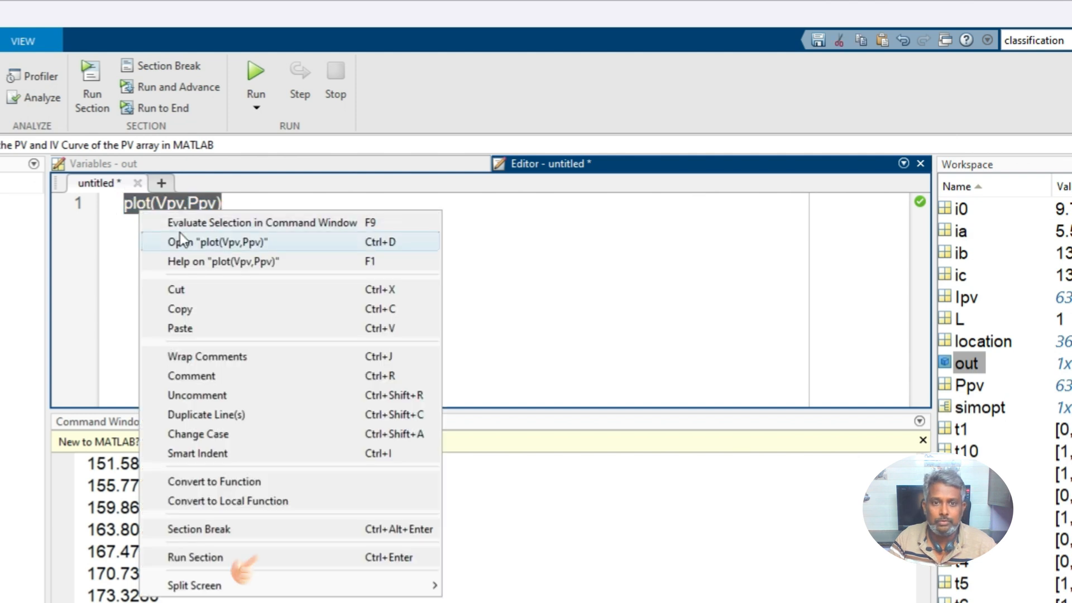
pyautogui.click(263, 222)
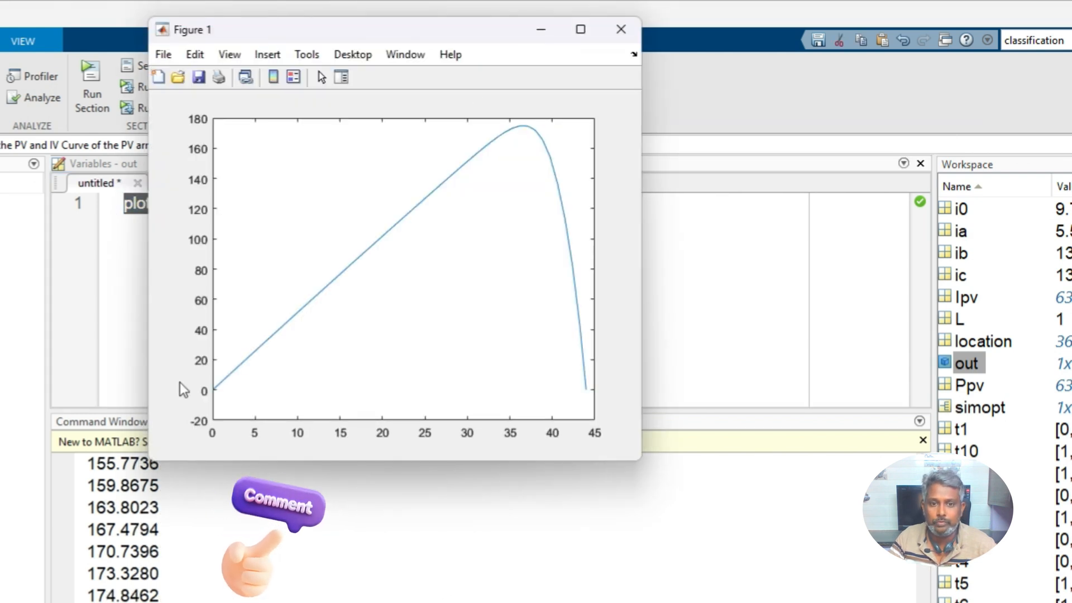
pyautogui.moveTo(592, 380)
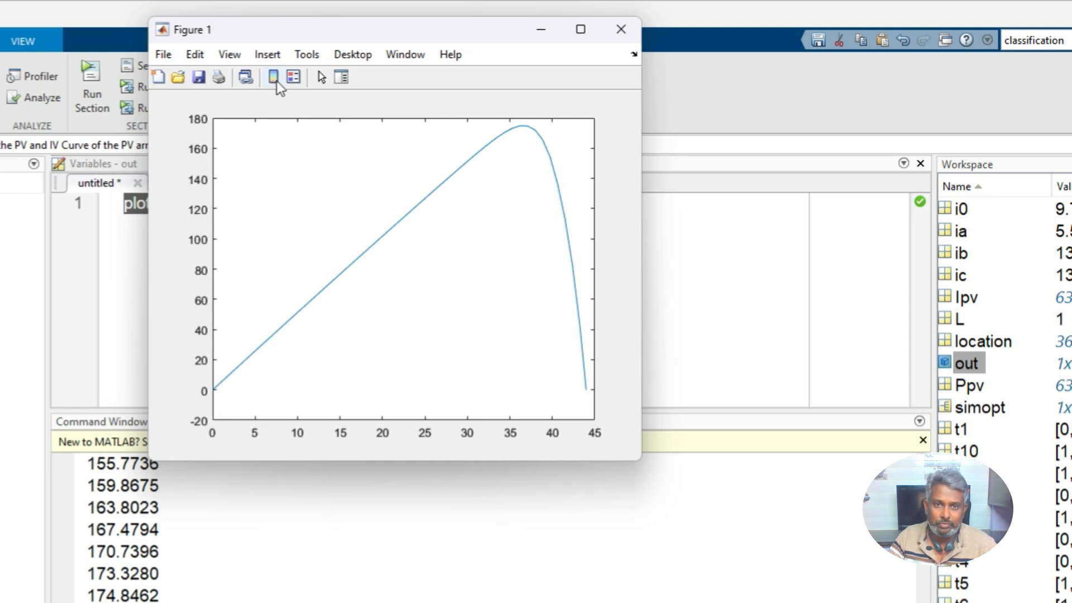
# Step: Label the figure axes 'PV voltage' and 'PV Power'
pyautogui.click(267, 54)
pyautogui.write('PV')
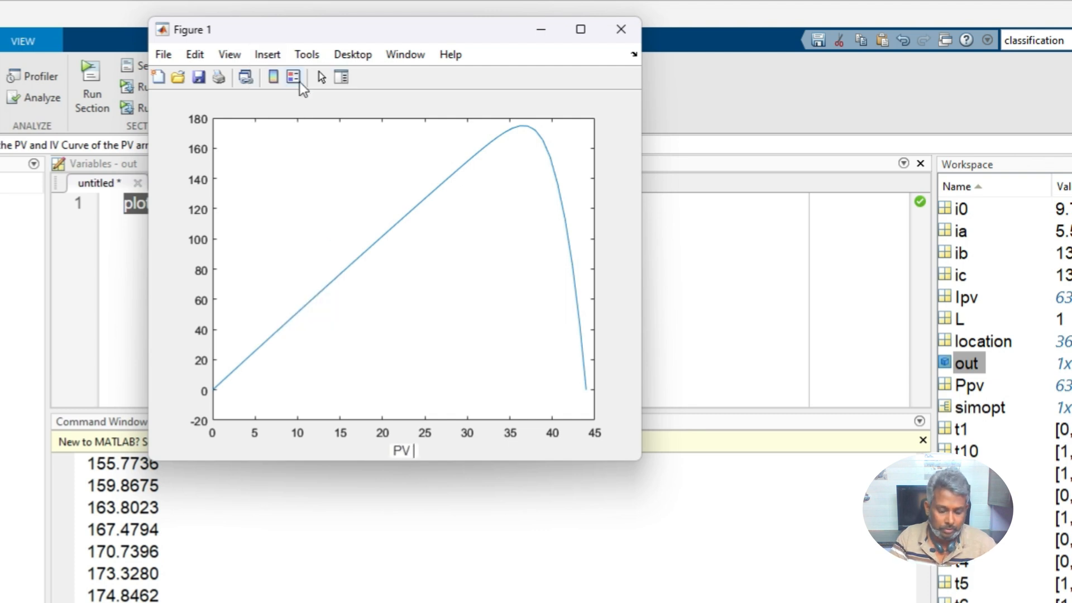
pyautogui.click(267, 55)
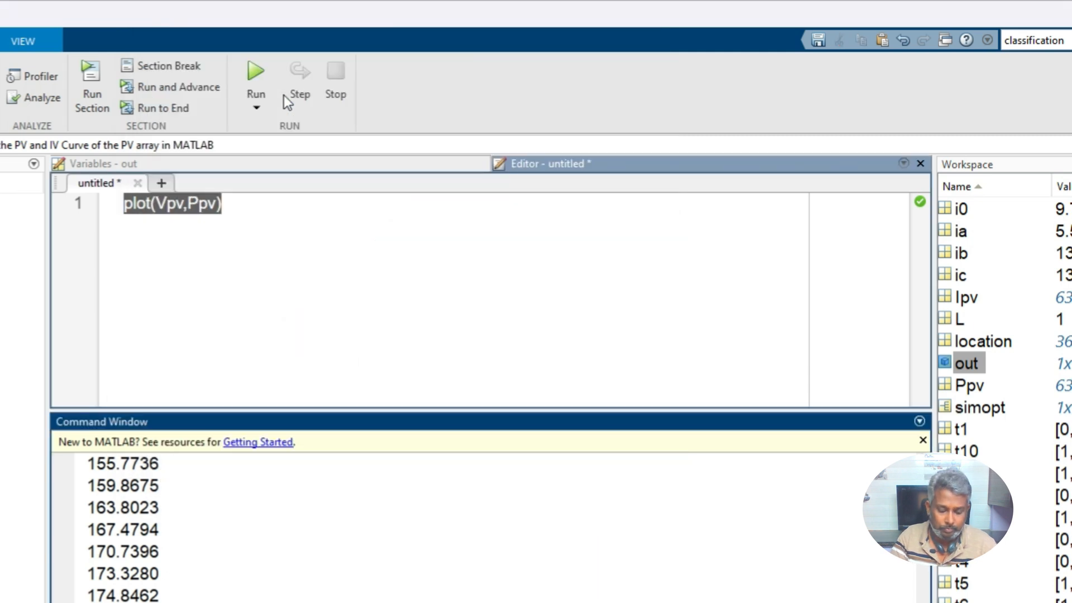
pyautogui.click(267, 54)
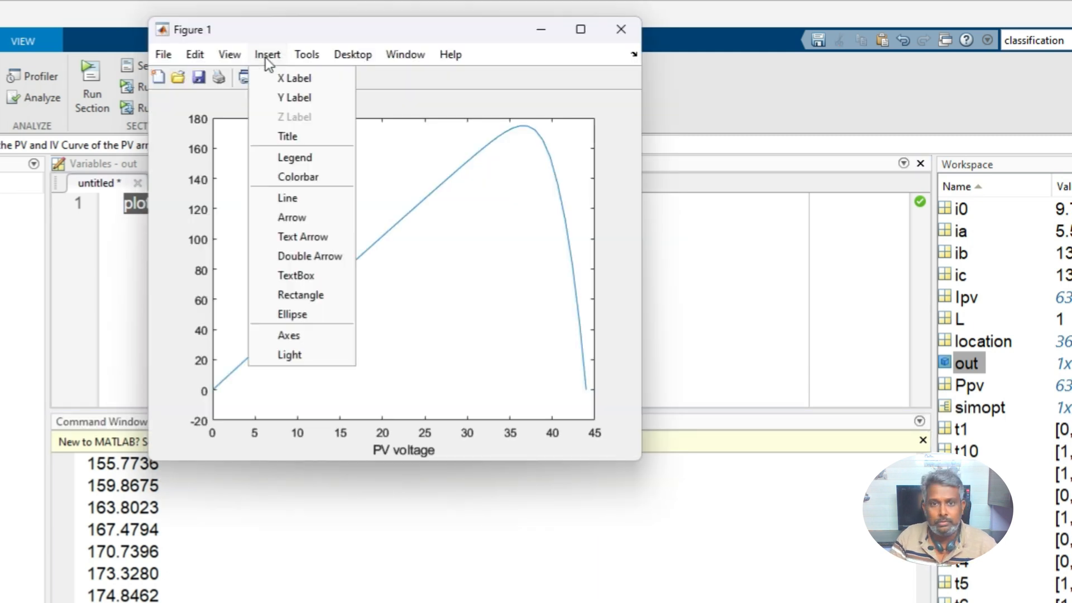
pyautogui.click(295, 97)
pyautogui.write('PV Power')
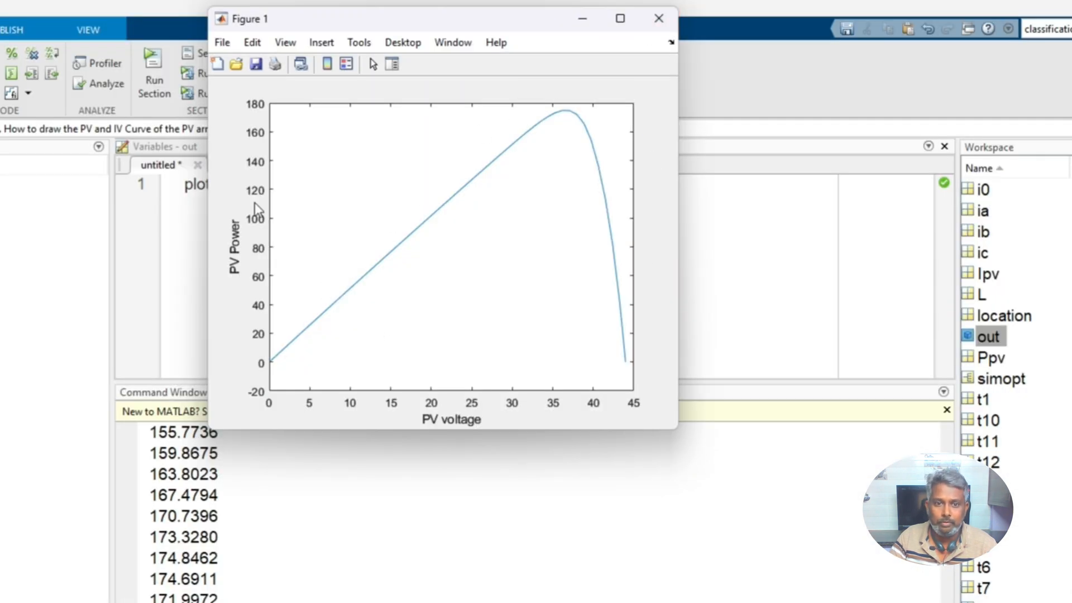
pyautogui.moveTo(658, 18)
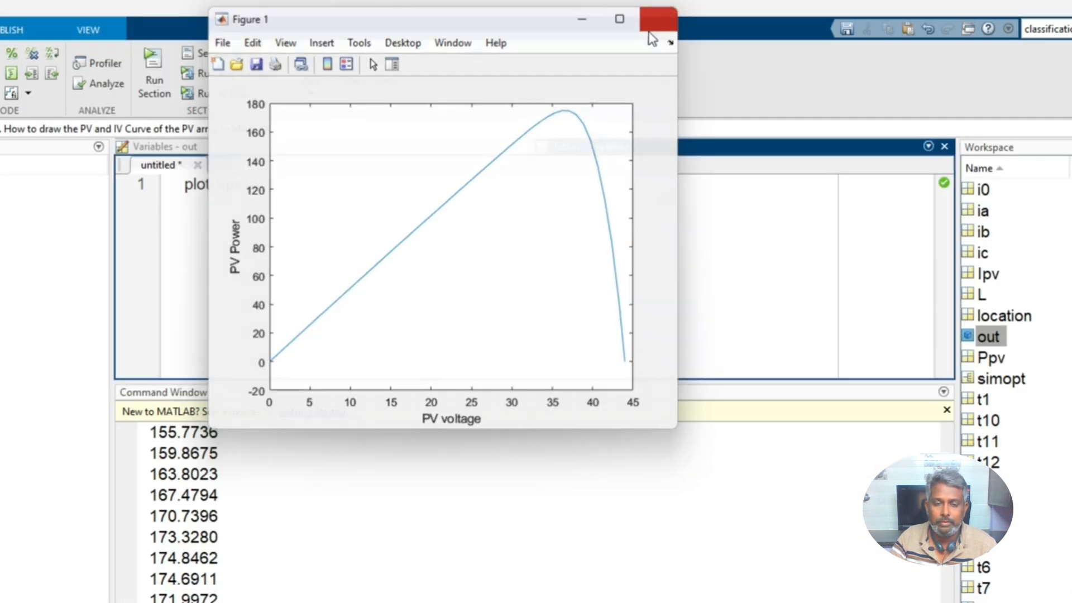
# Step: Close the P-V figure, run plot(Vpv,Ipv) for the I-V curve, then close it
pyautogui.click(662, 19)
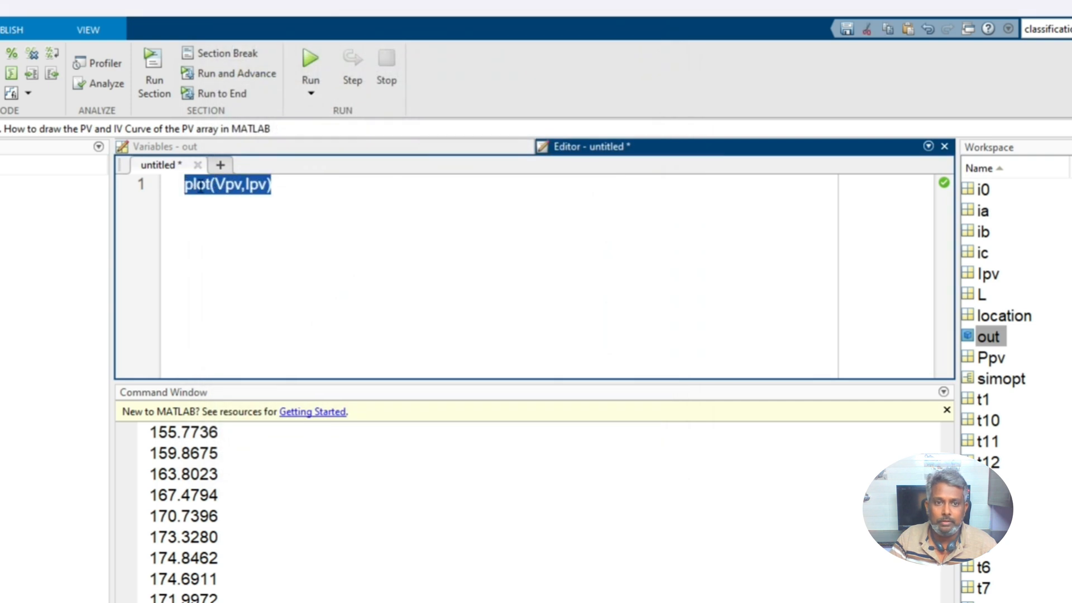
pyautogui.click(310, 57)
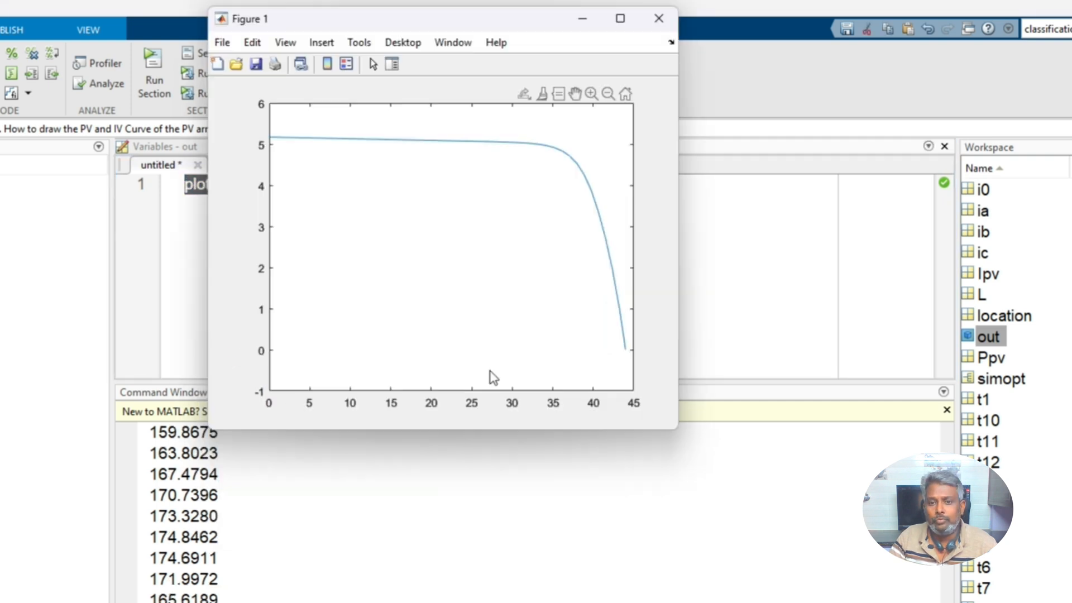
pyautogui.moveTo(347, 173)
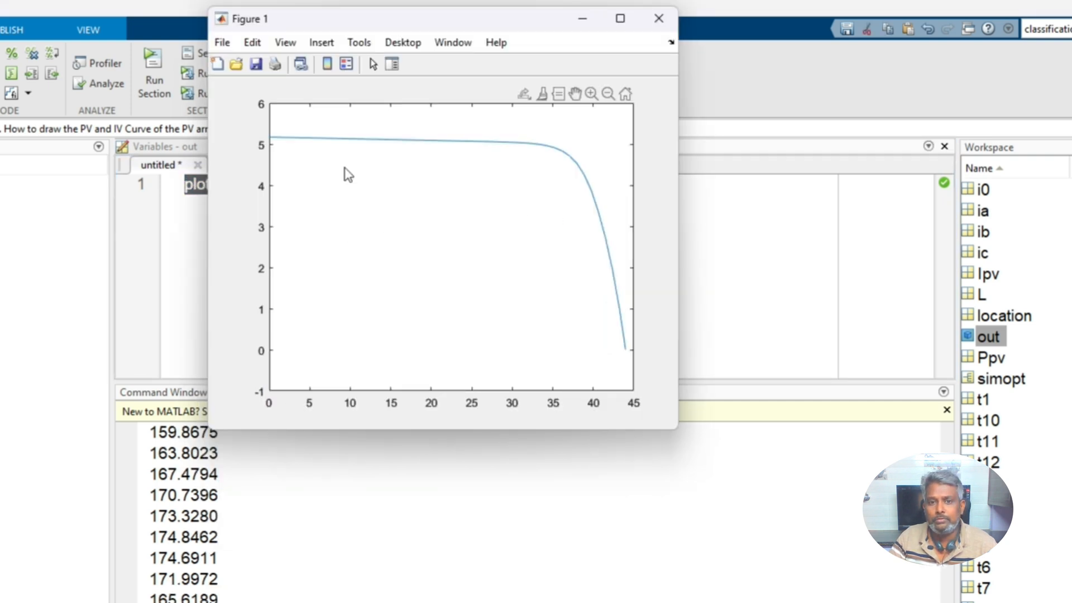
pyautogui.moveTo(491, 171)
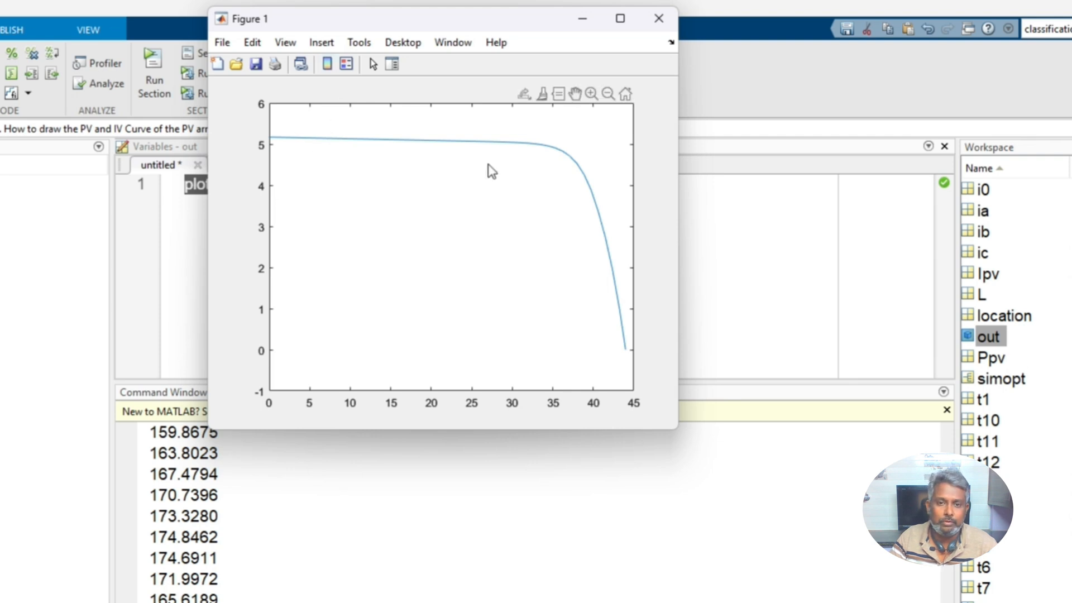
pyautogui.moveTo(443, 95)
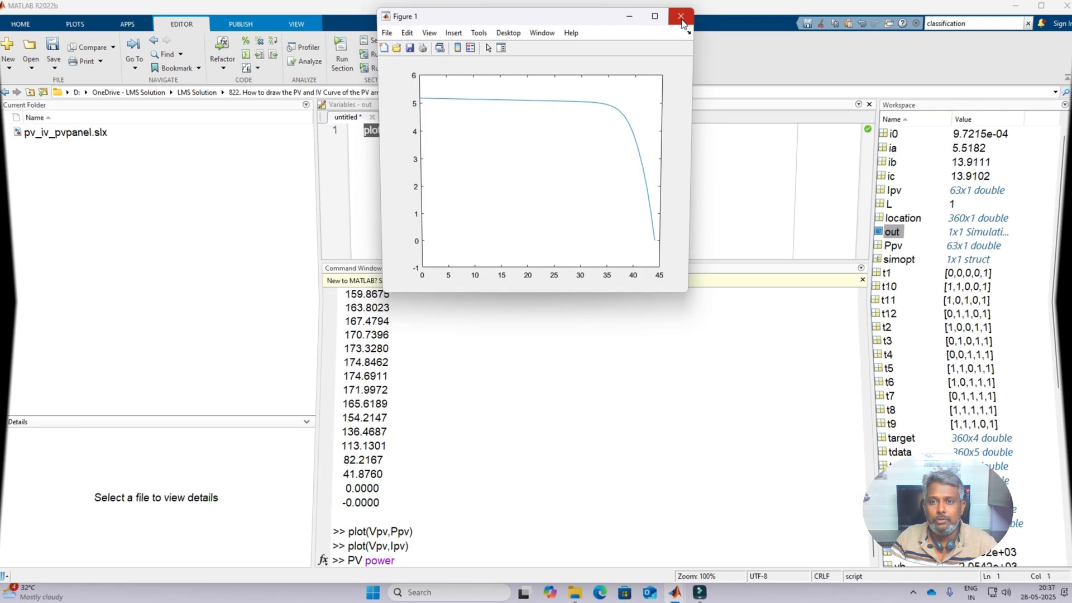
pyautogui.click(679, 15)
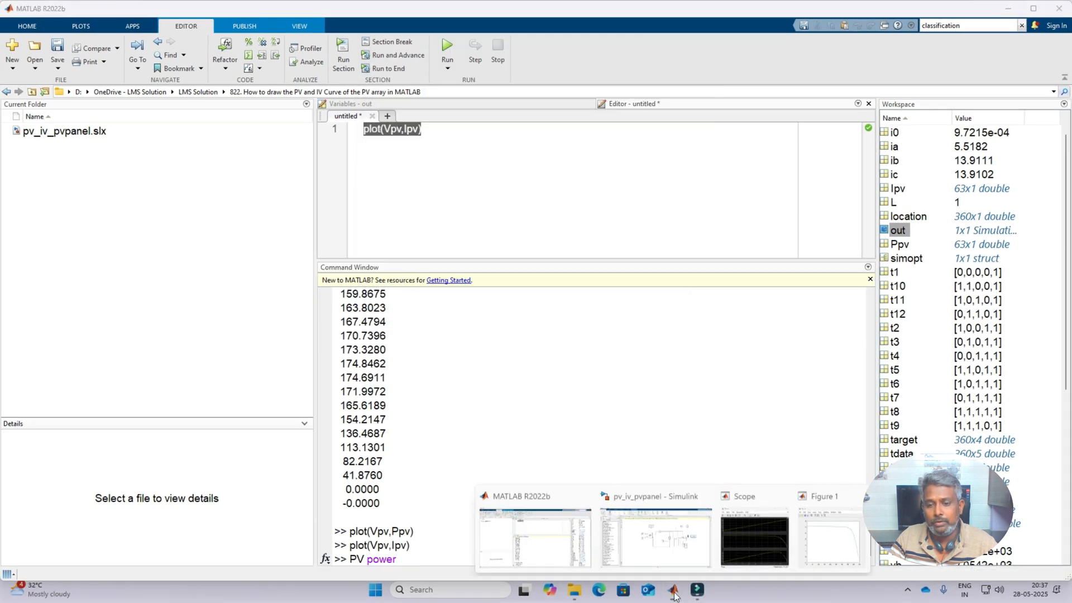
# Step: Switch to the pv_iv_pvpanel model and select the 1000 irradiance Constant block
pyautogui.click(652, 537)
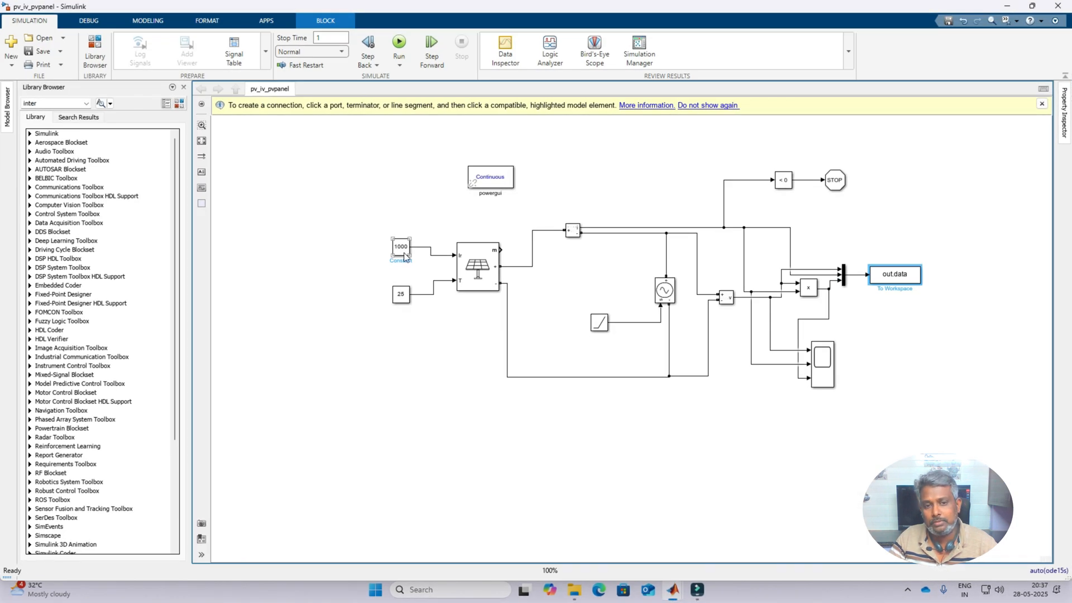
pyautogui.click(401, 247)
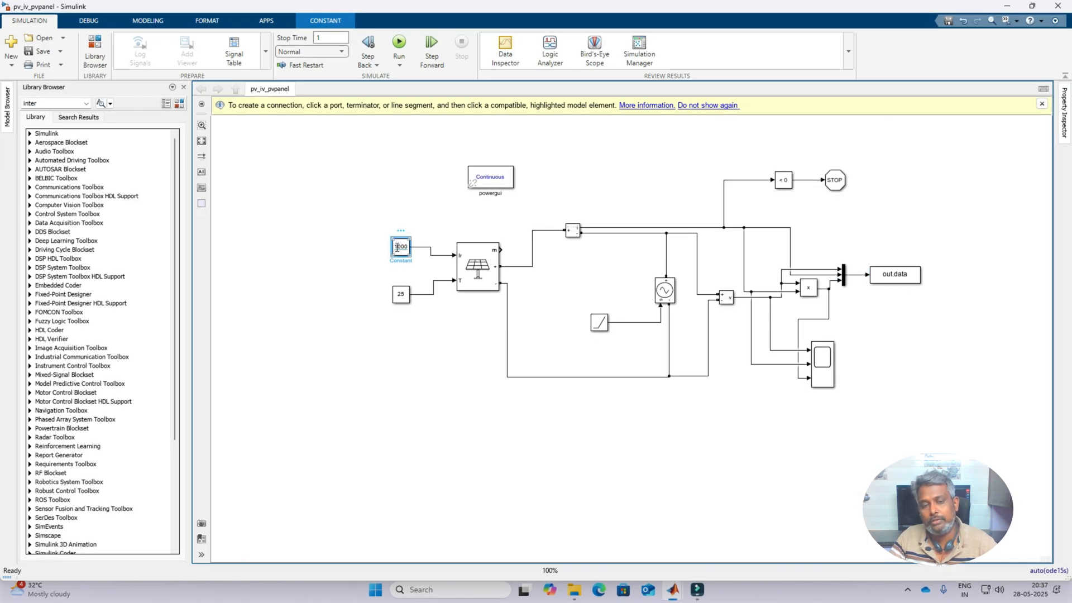